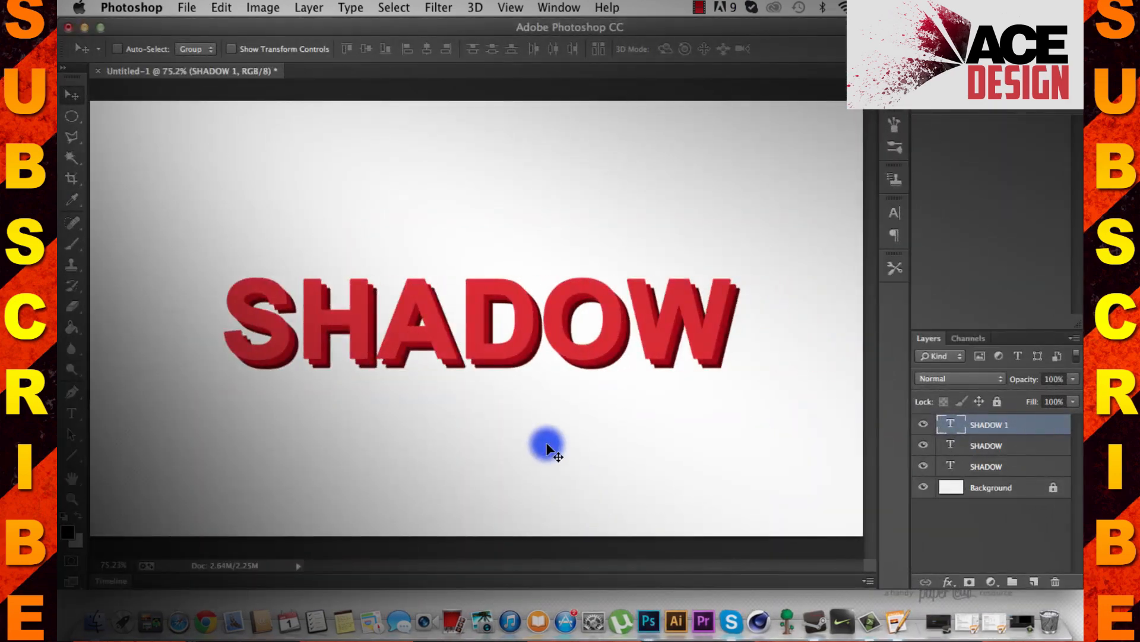
mouse_move(393, 382)
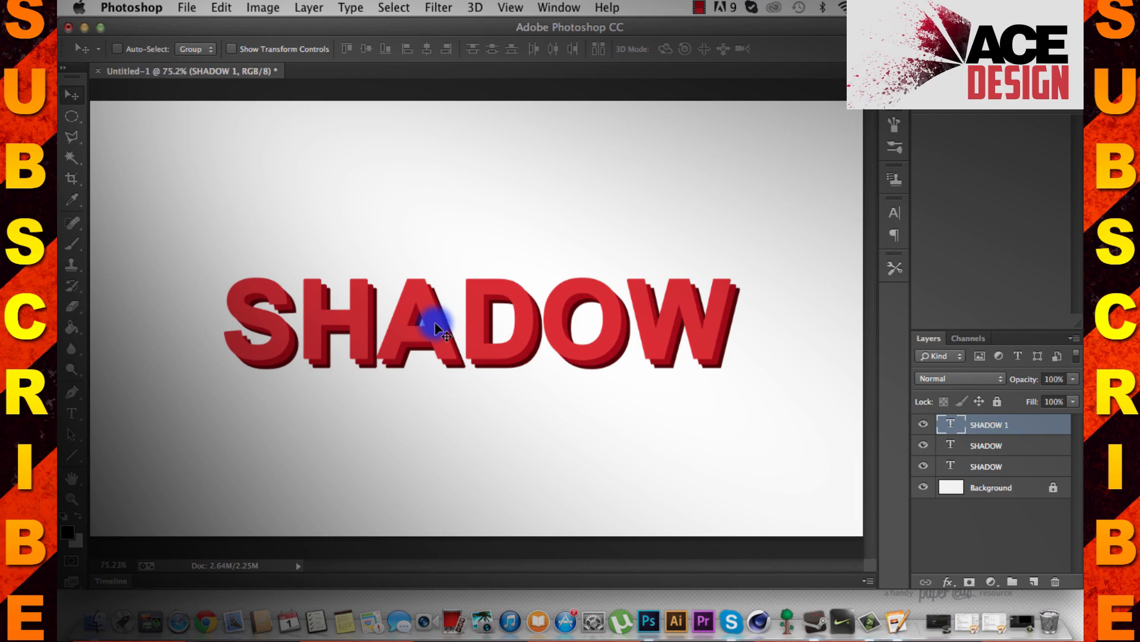
Create a transparent 1280×720 px document named 'Shadow' at 72 ppi.
click(187, 8)
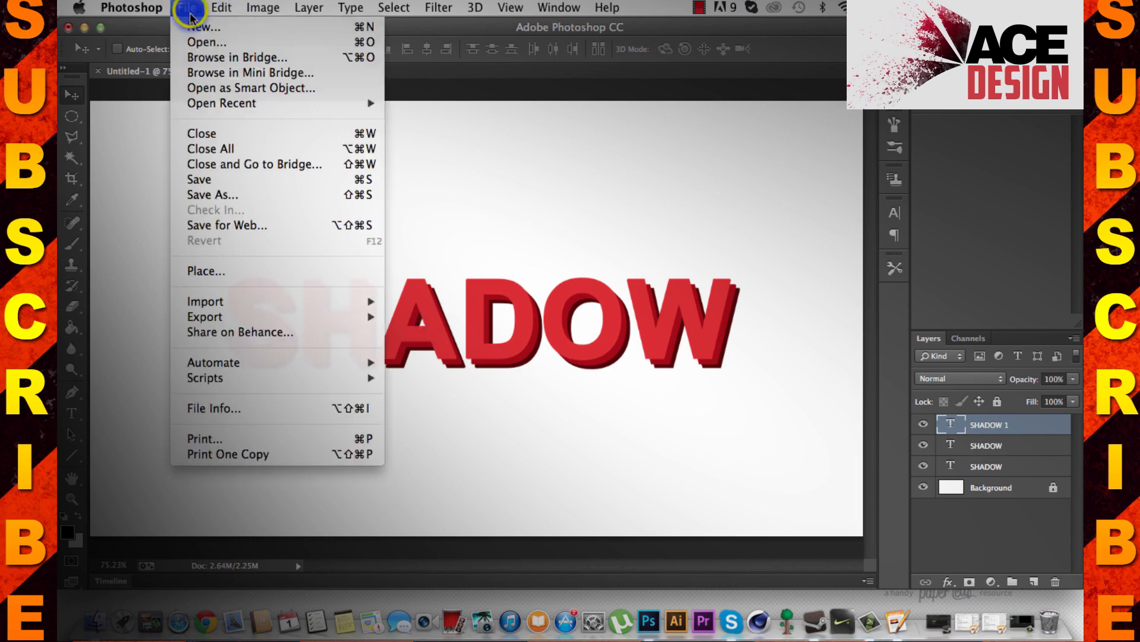
mouse_move(211, 26)
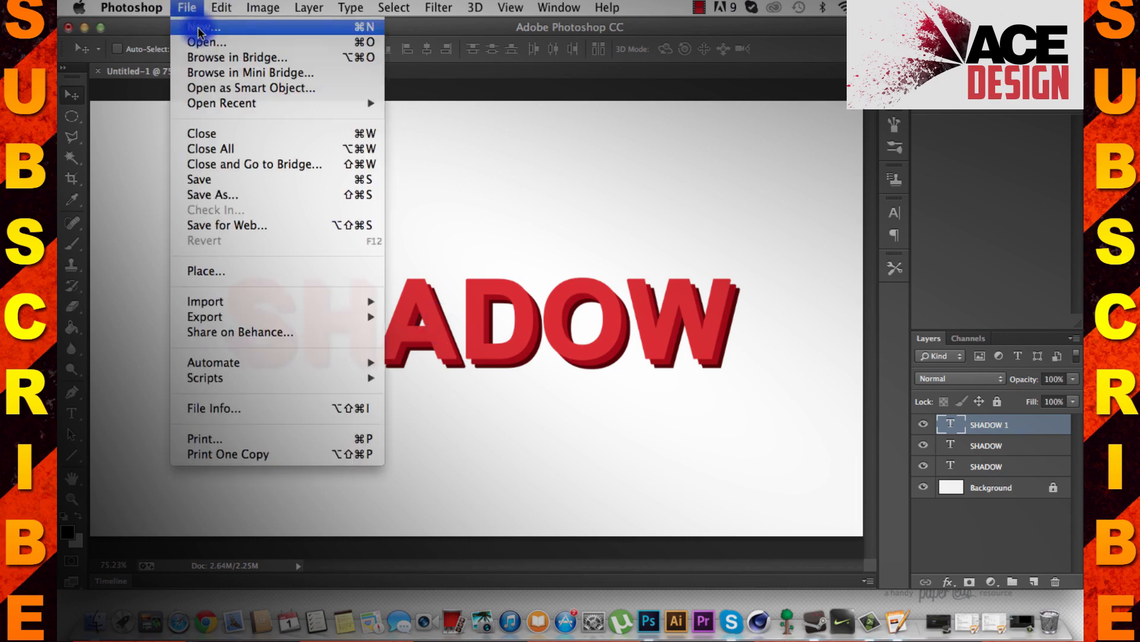
click(201, 27)
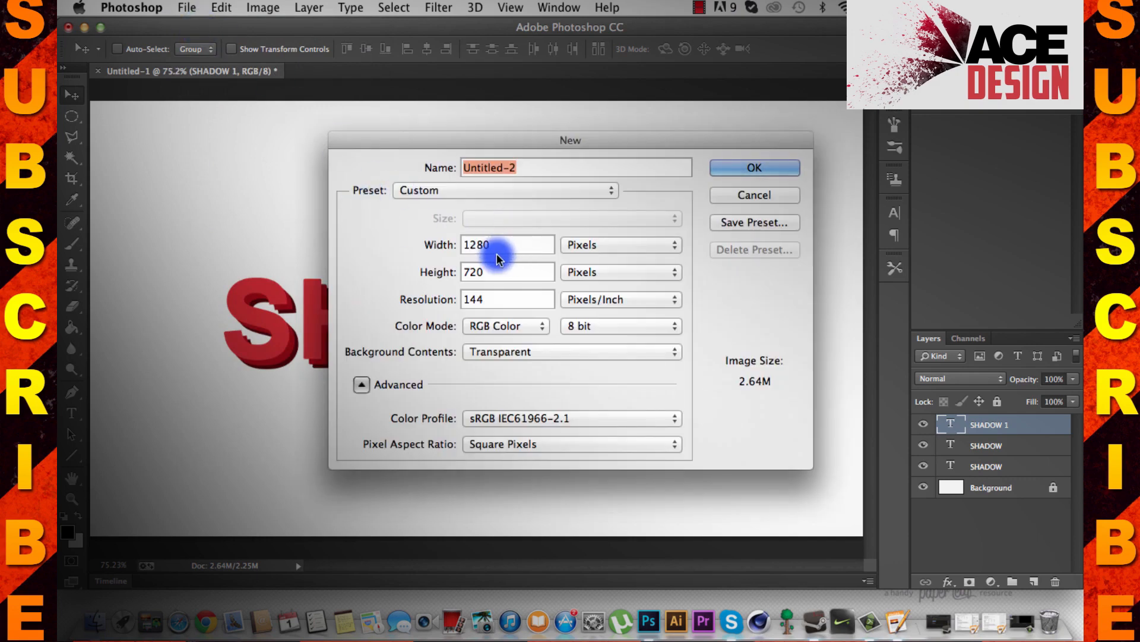
text(S)
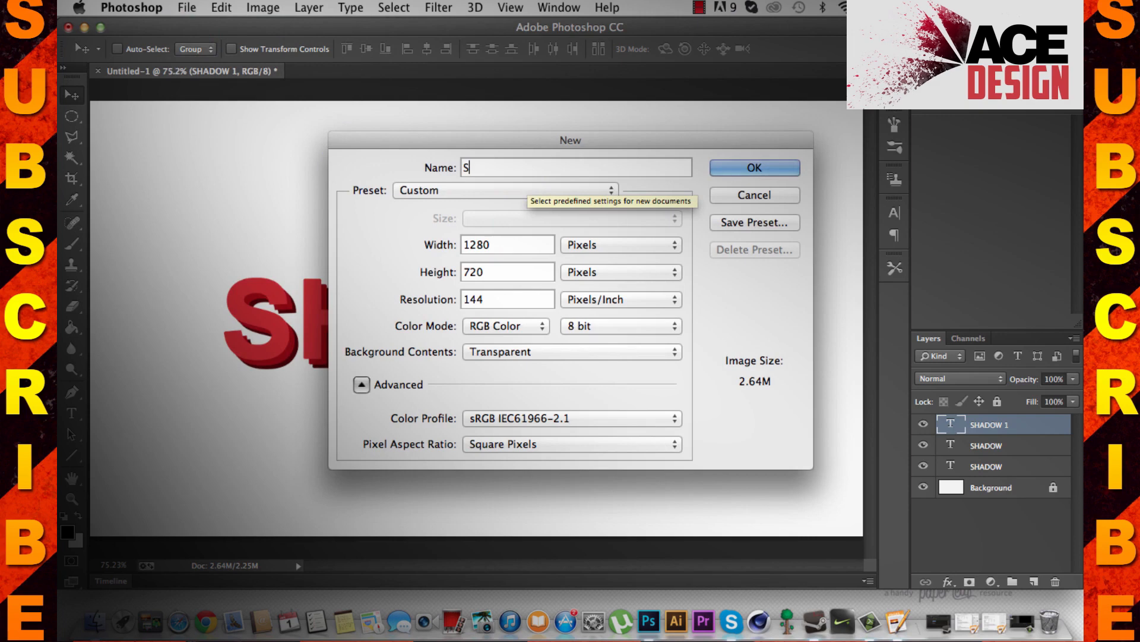
text(hadow)
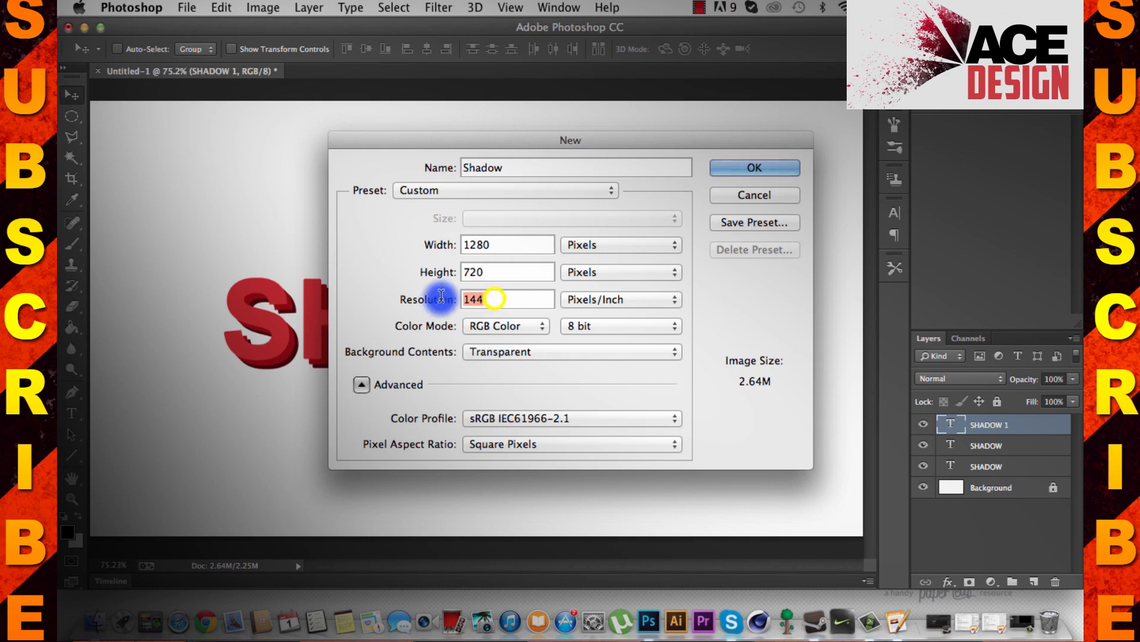
text(72)
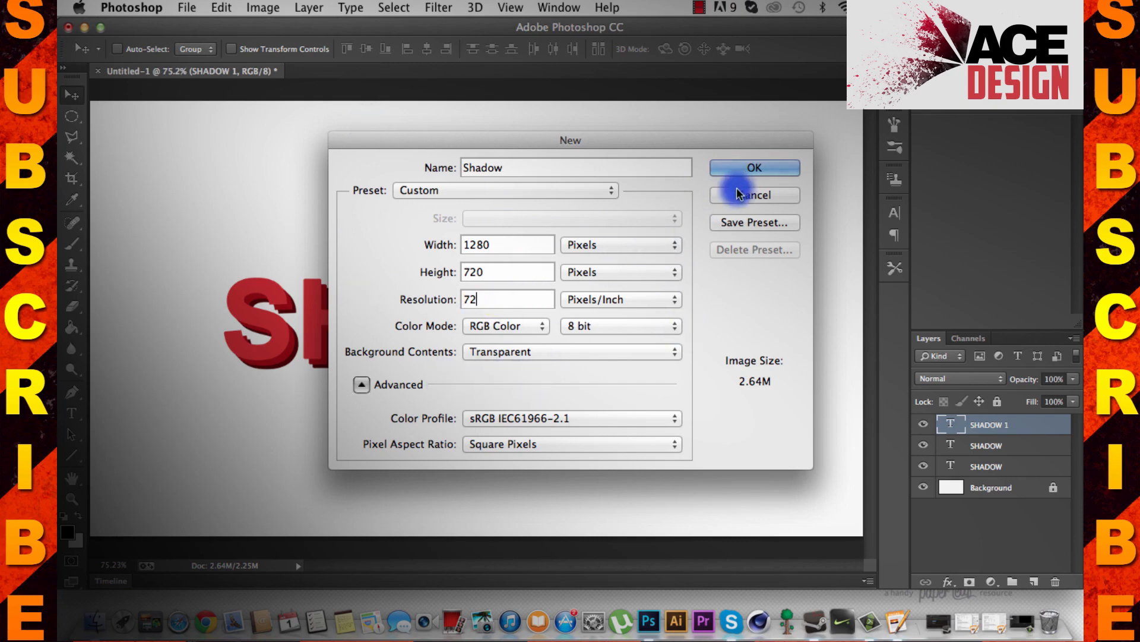
click(754, 167)
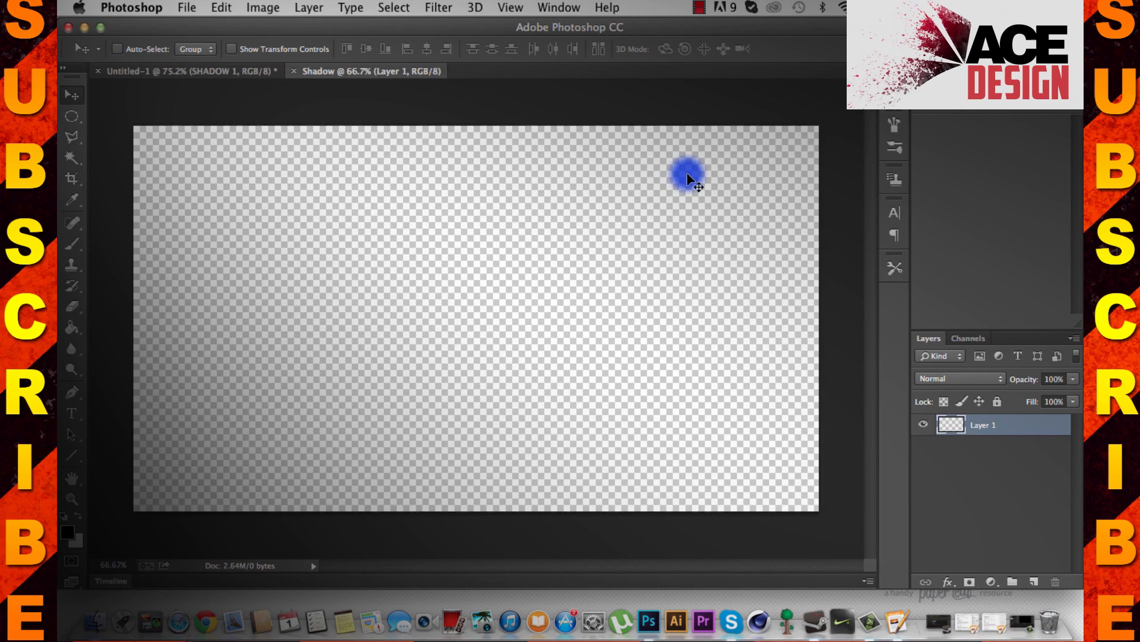
Fill Layer 1 with colour, invert it, then fill it with the white background colour.
key(cmd+backspace)
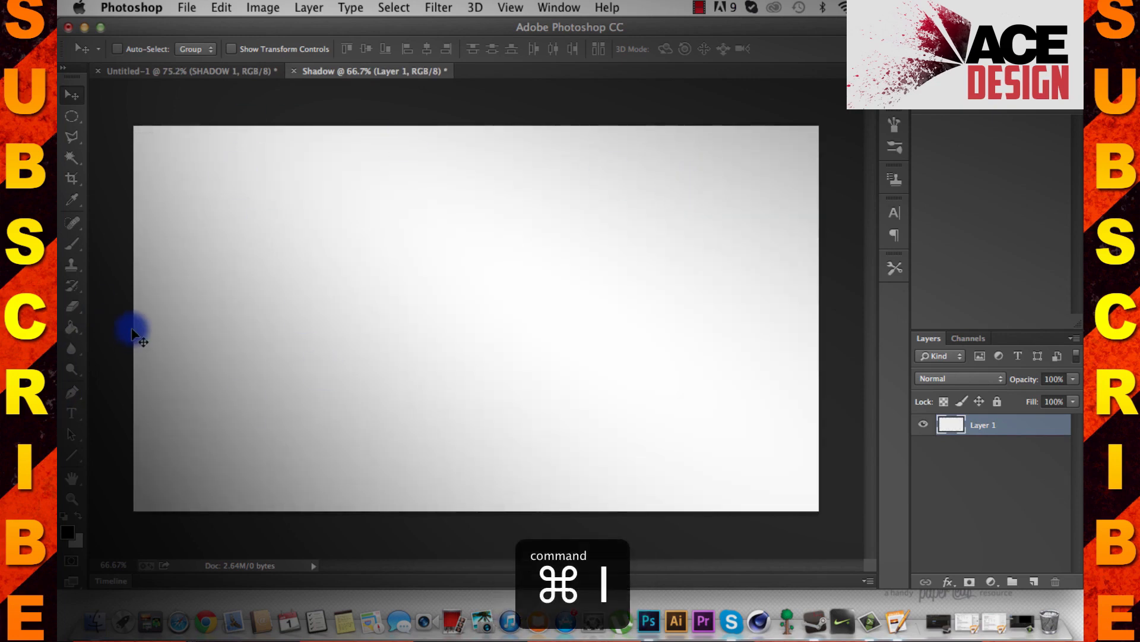
key(cmd+backspace)
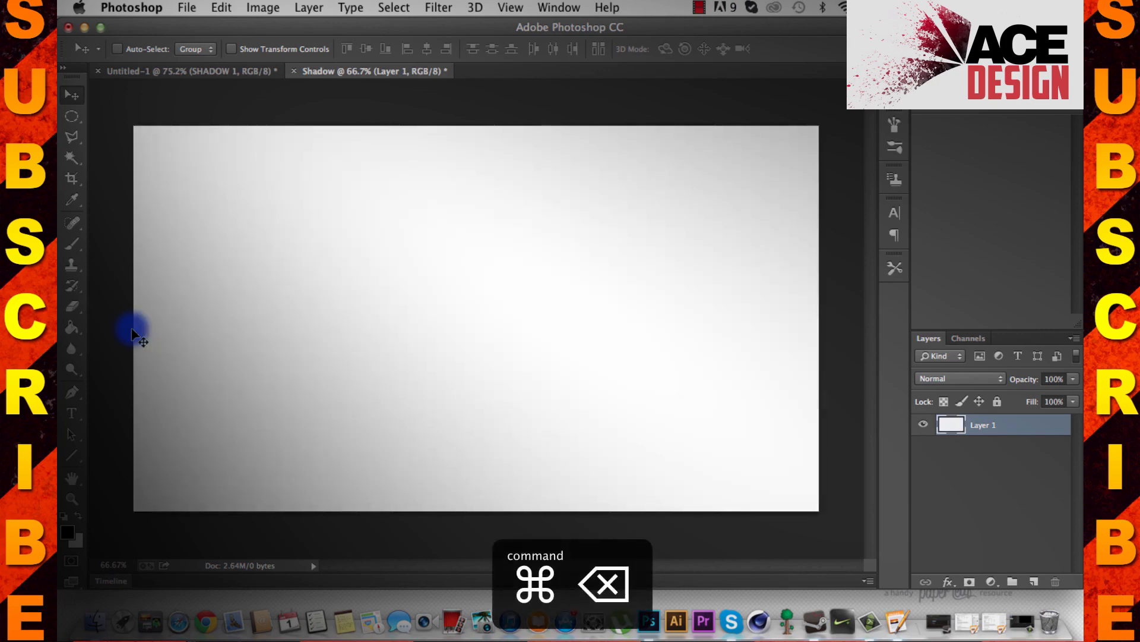
key(cmd+i)
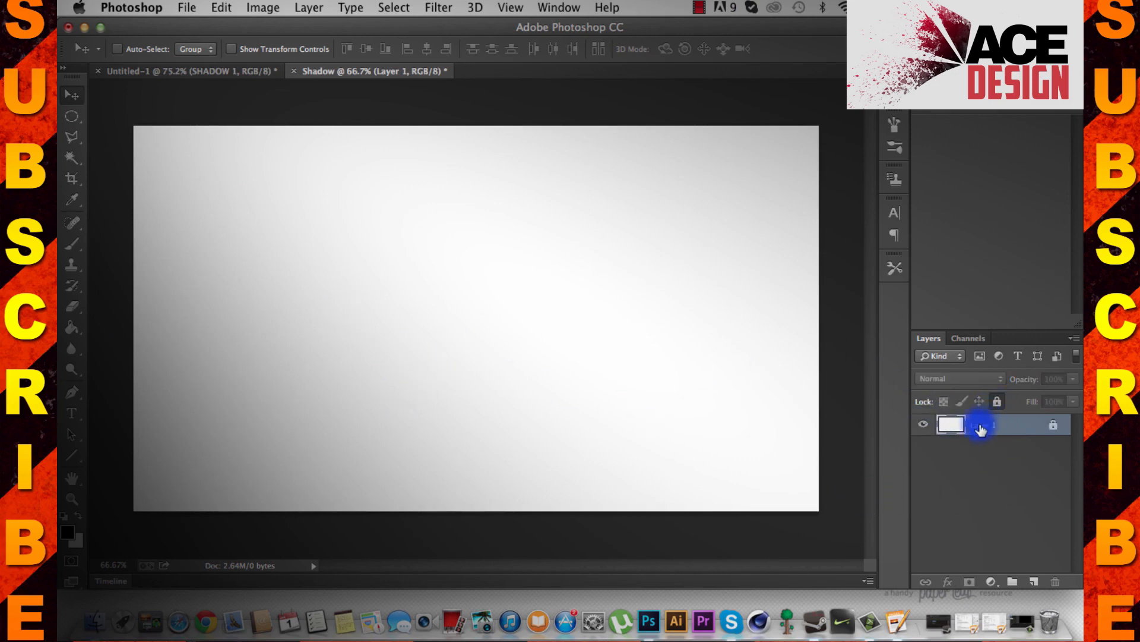
Dismiss the locked-layer warning and convert the white Layer 1 into the Background layer.
click(979, 425)
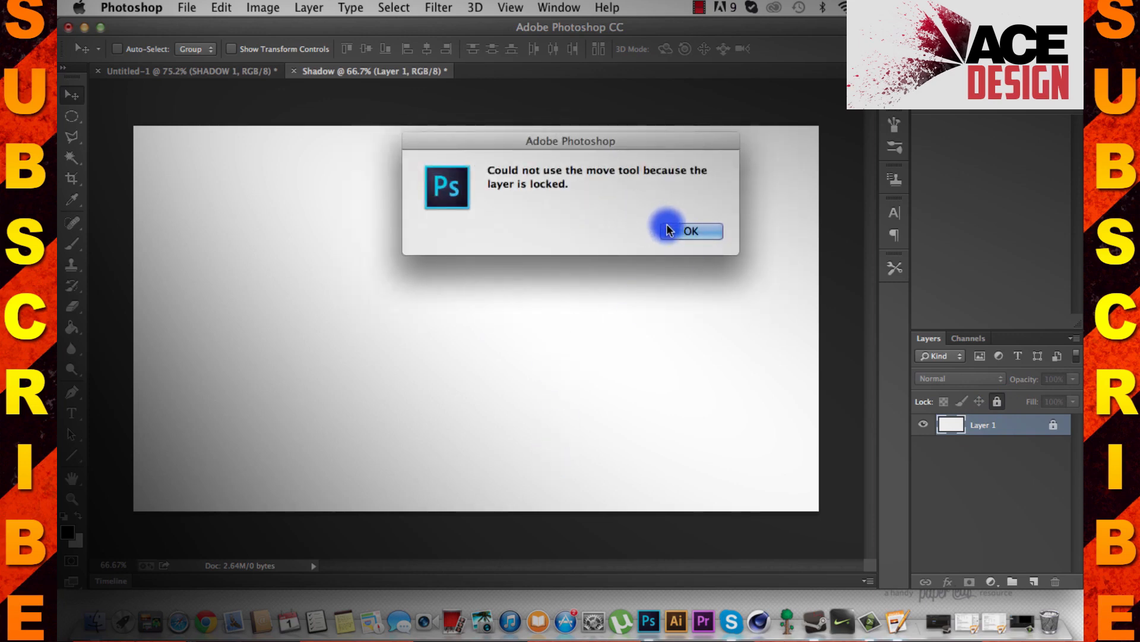
click(689, 230)
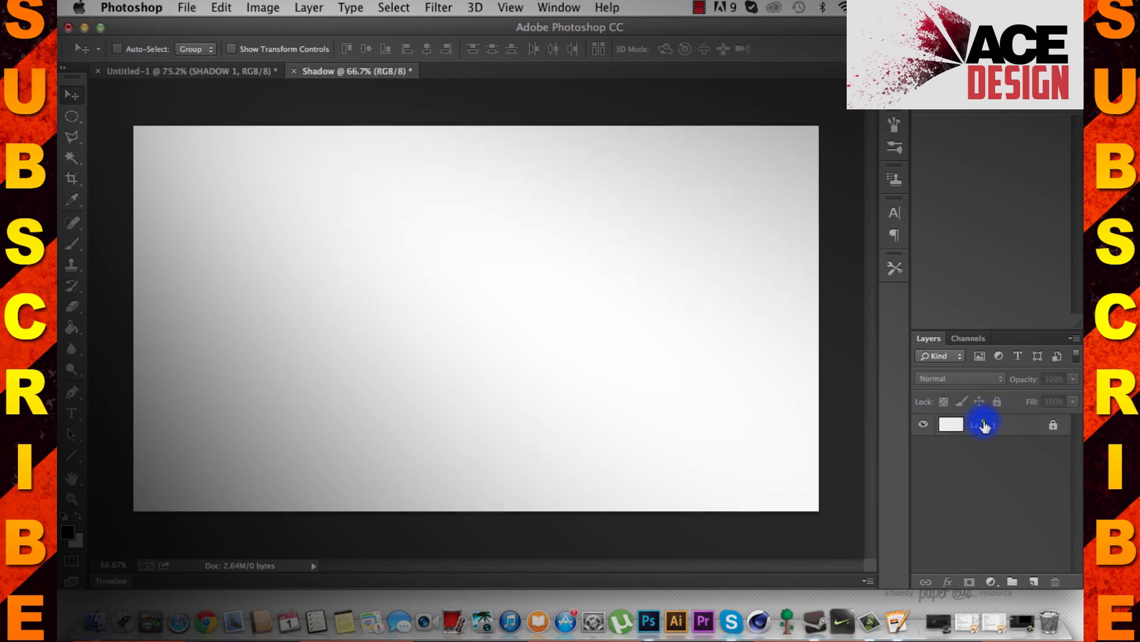
double_click(984, 424)
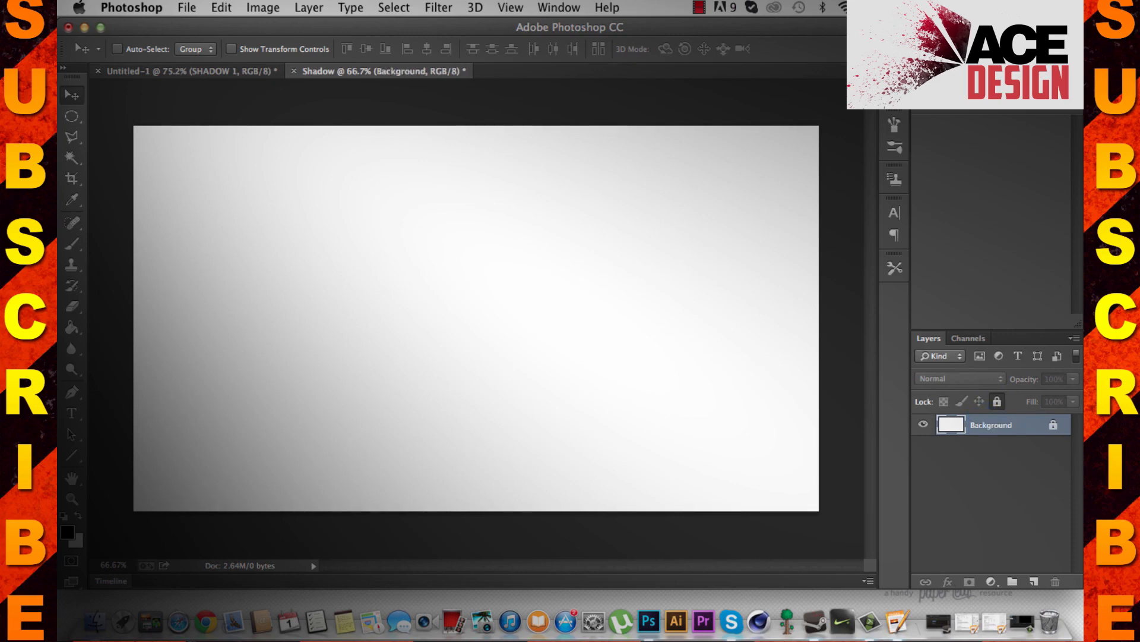
mouse_move(130, 458)
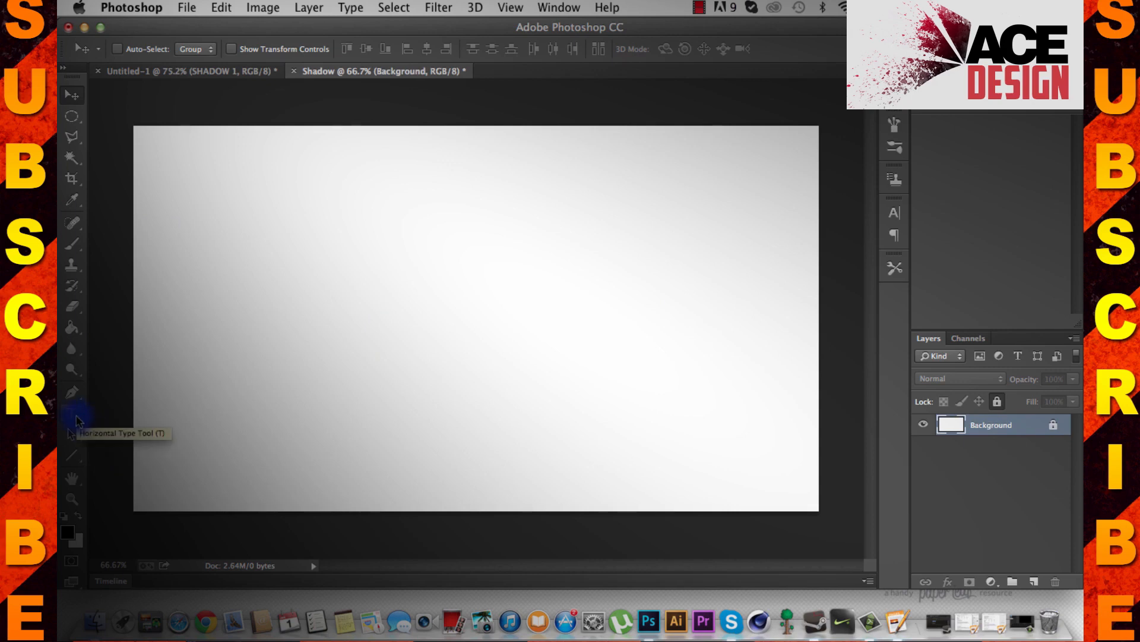
Select the Horizontal Type Tool and show the Character panel alongside the Layers panel.
click(71, 412)
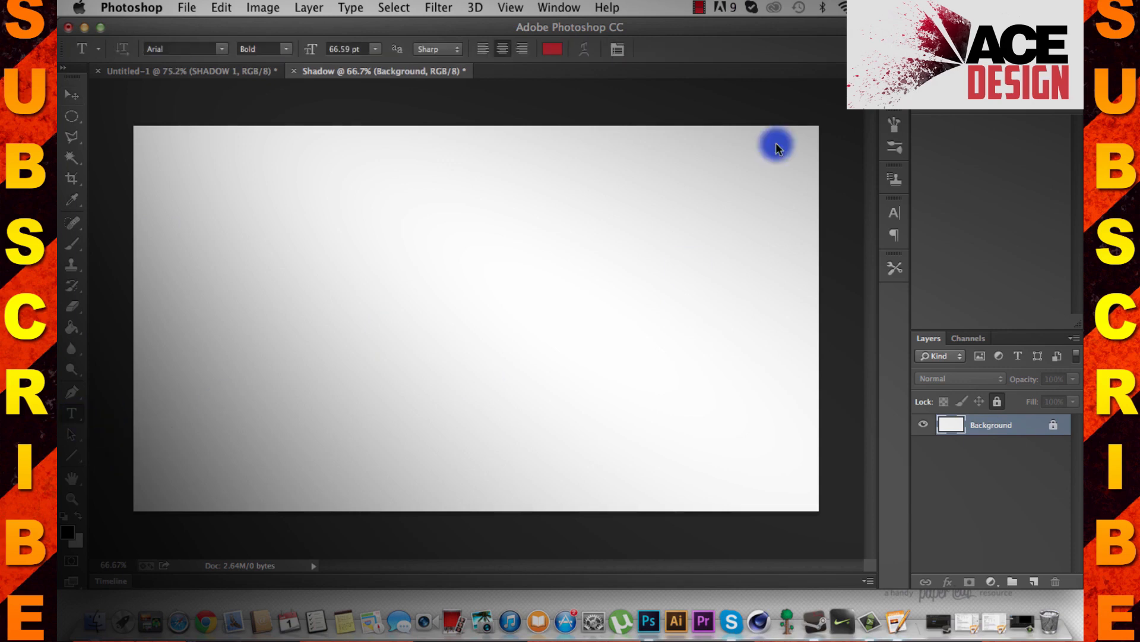
click(559, 7)
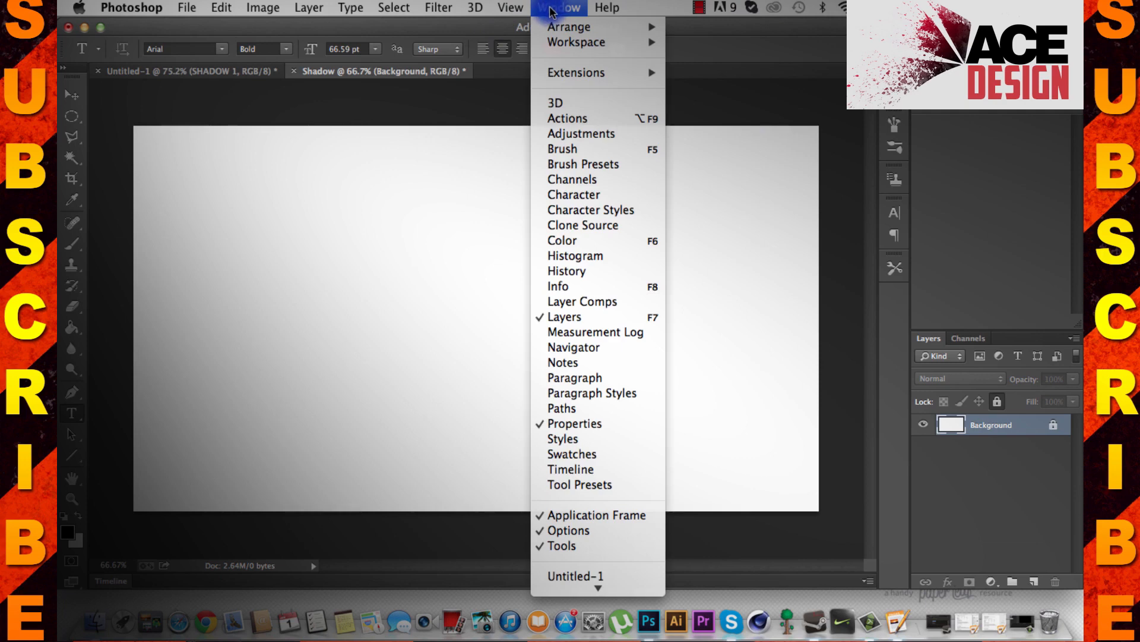
mouse_move(591, 210)
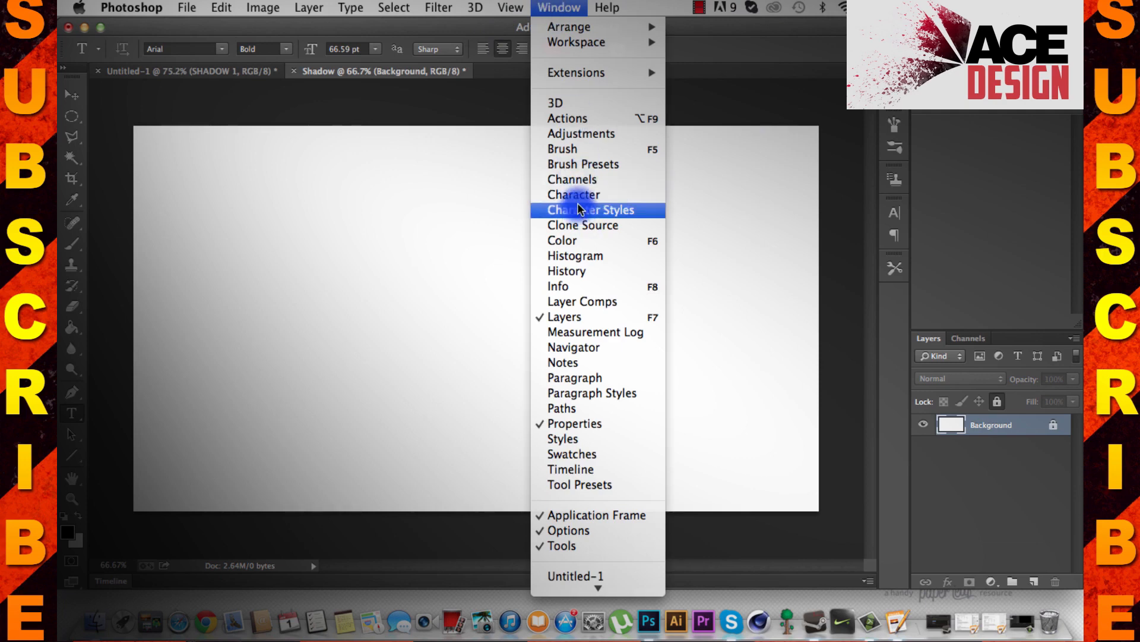
click(574, 194)
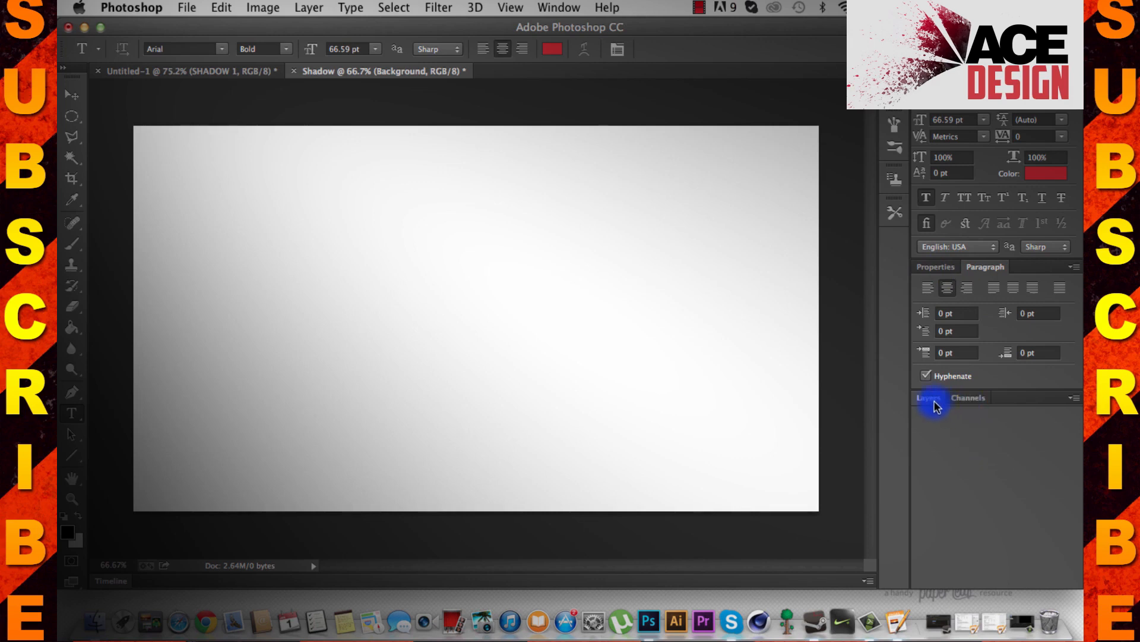
click(923, 397)
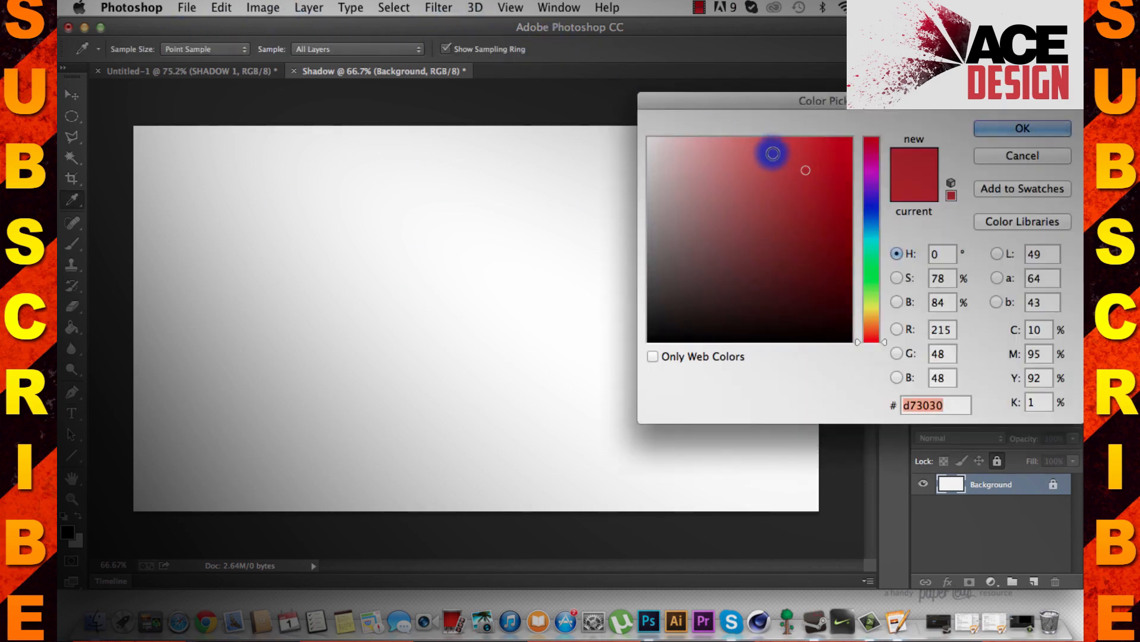
Set the text colour to #f65353 and type 'SHADOW' on the canvas.
click(783, 143)
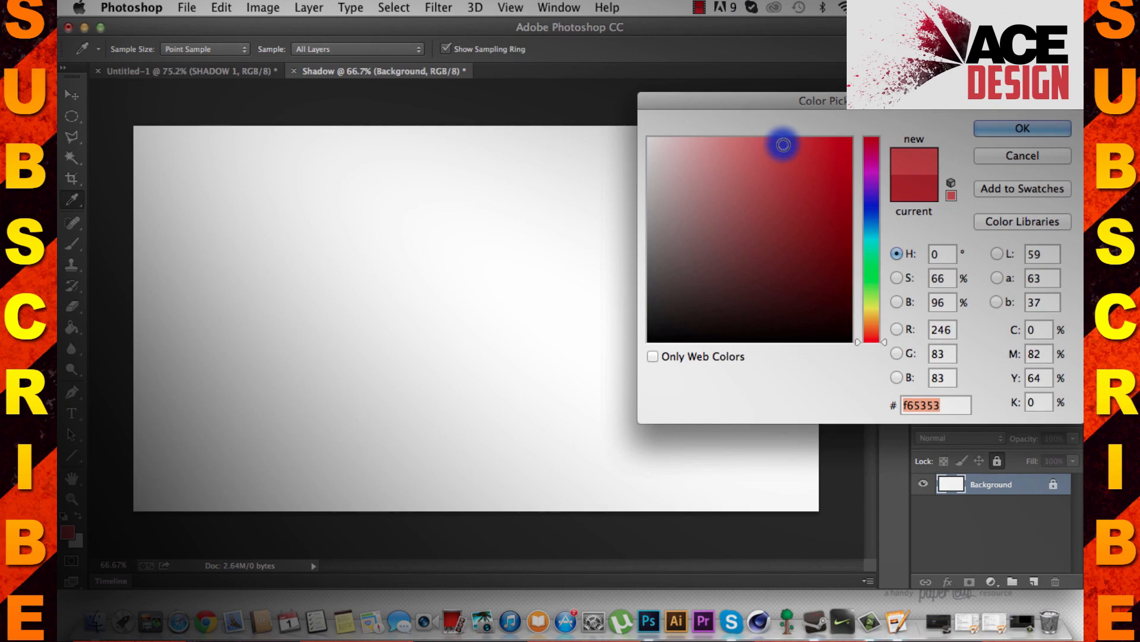
click(1021, 129)
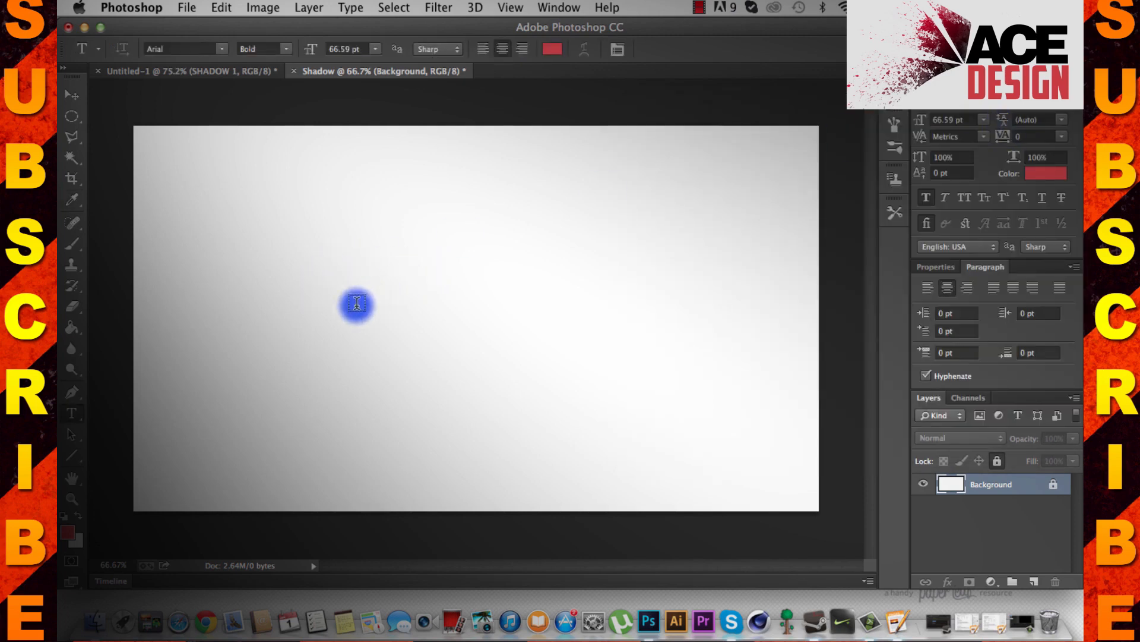
text(SH)
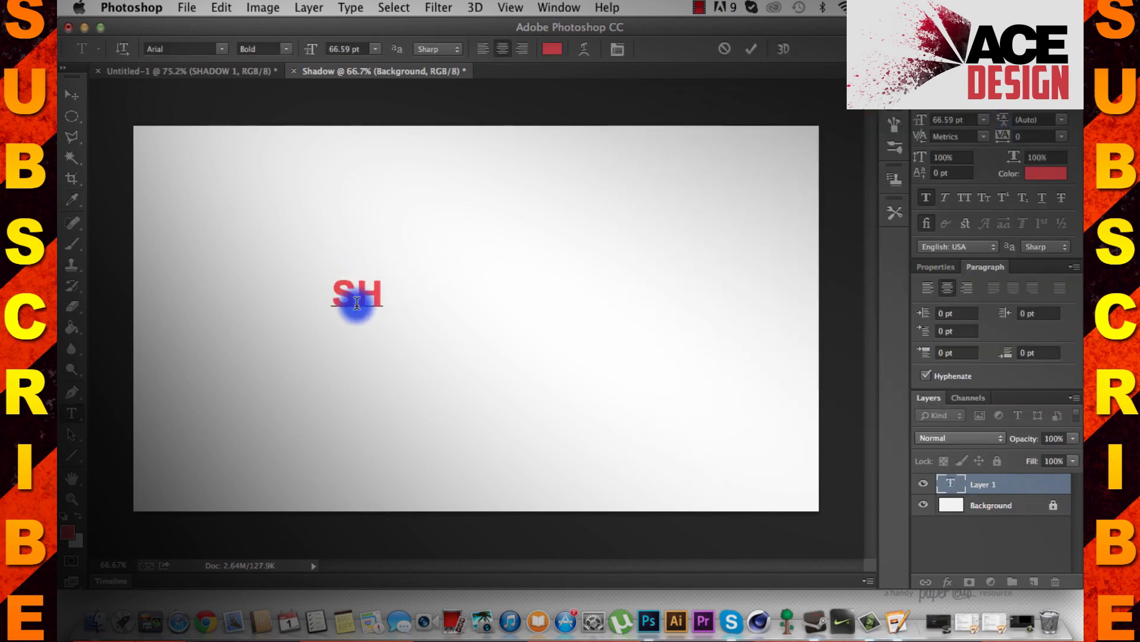
text(ADO)
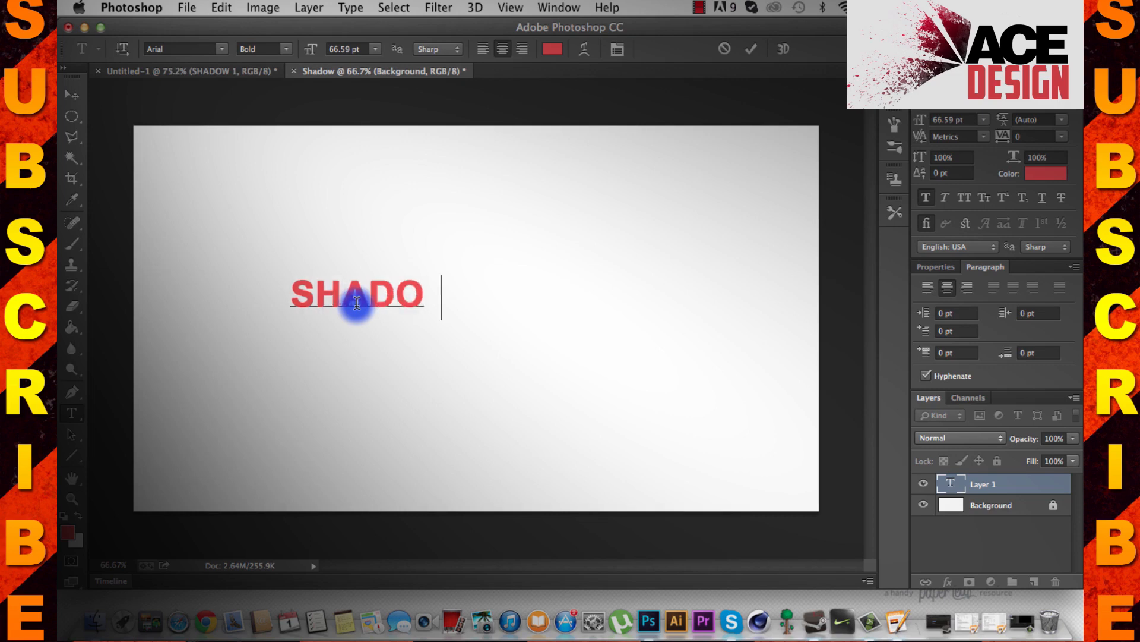
text(W)
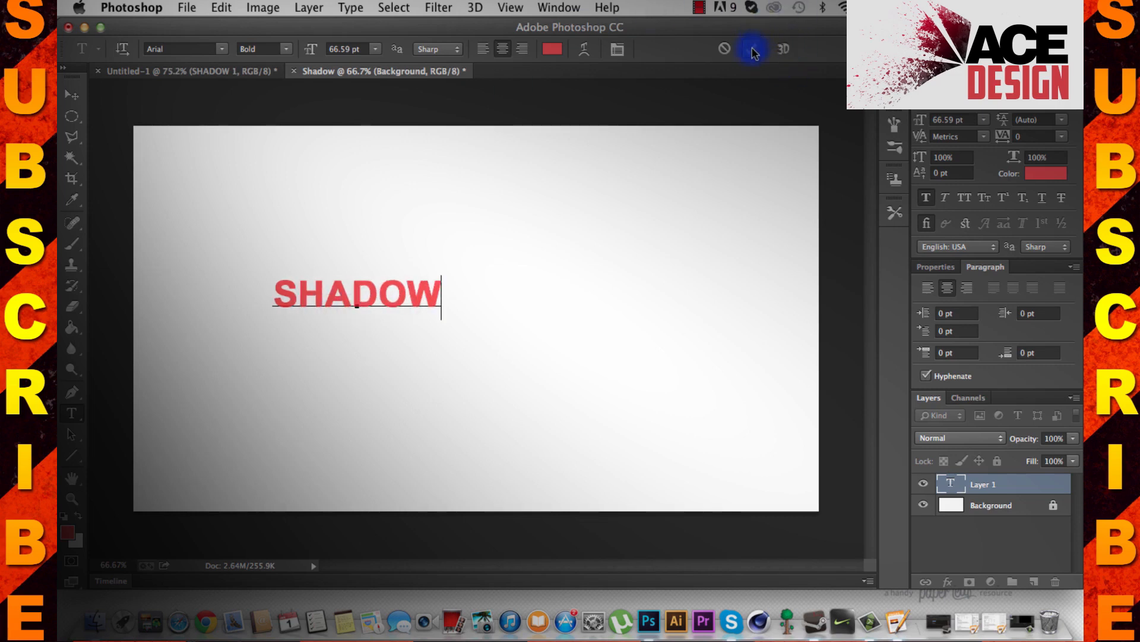
Select the whole SHADOW word to resize it to 195.5 pt.
key(cmd+t)
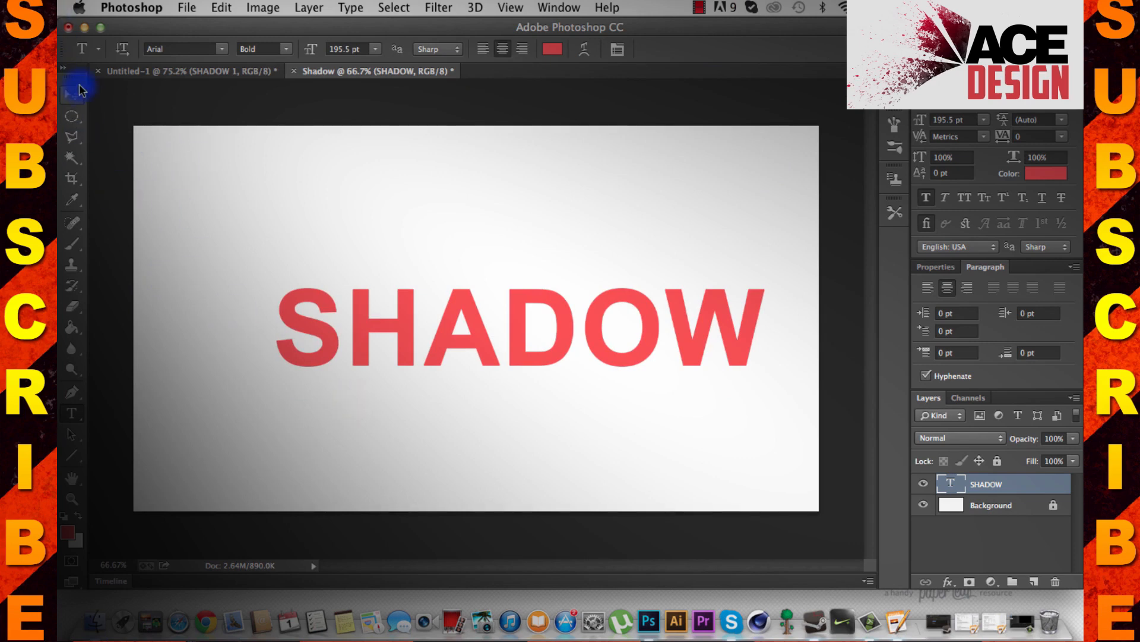
Align the SHADOW text to the canvas centre, deselect, and duplicate the text layer.
key(cmd+a)
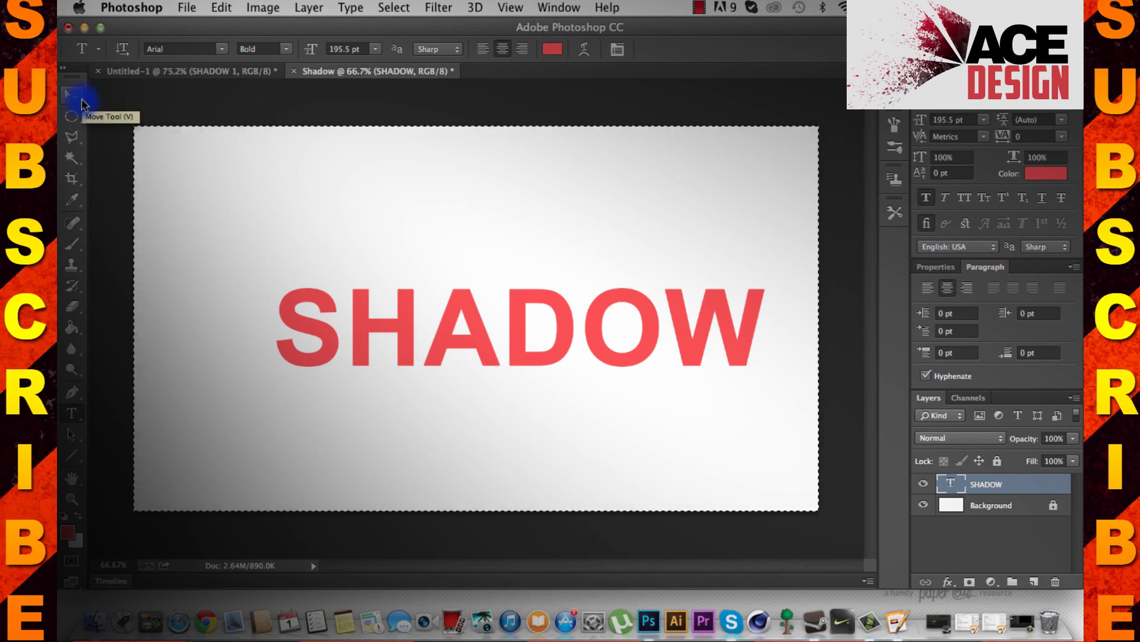
click(71, 97)
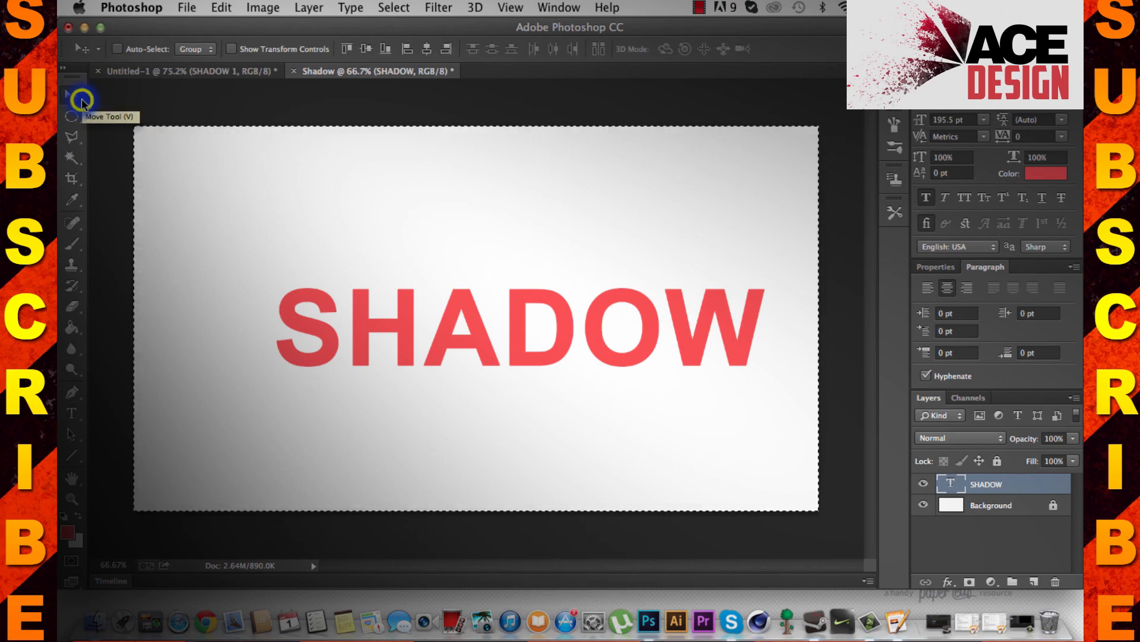
mouse_move(367, 49)
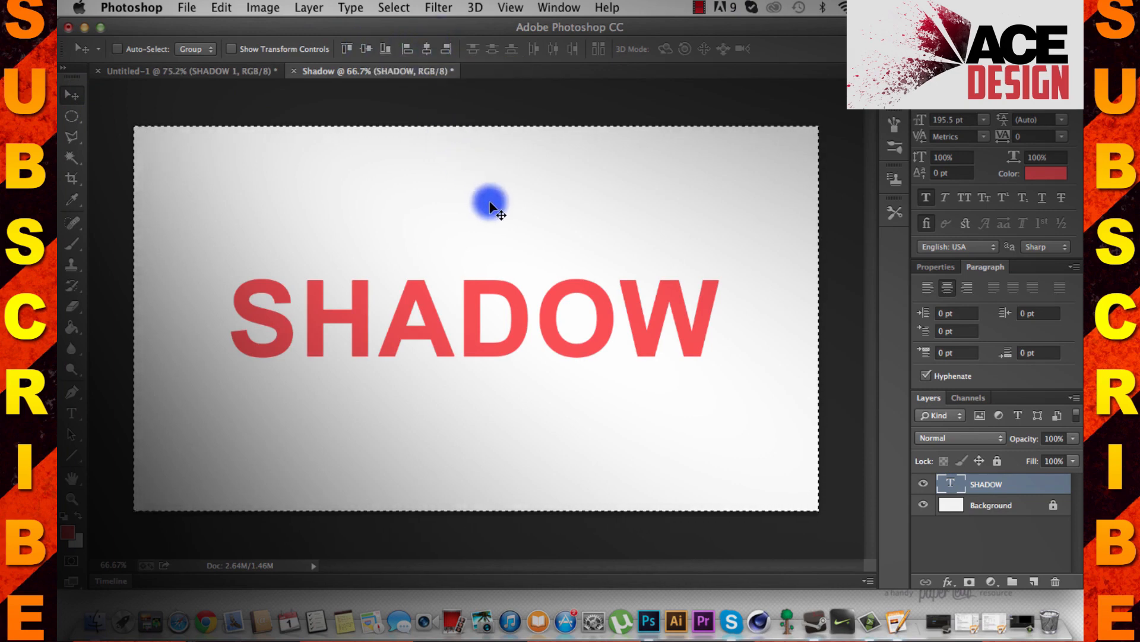
key(cmd+d)
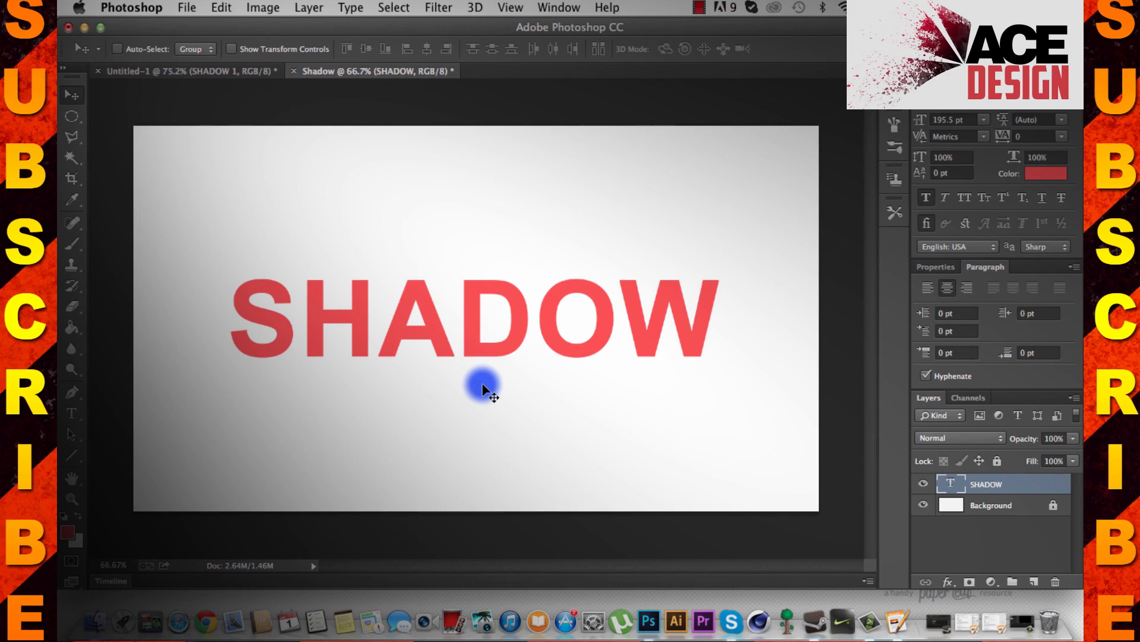
key(cmd+j)
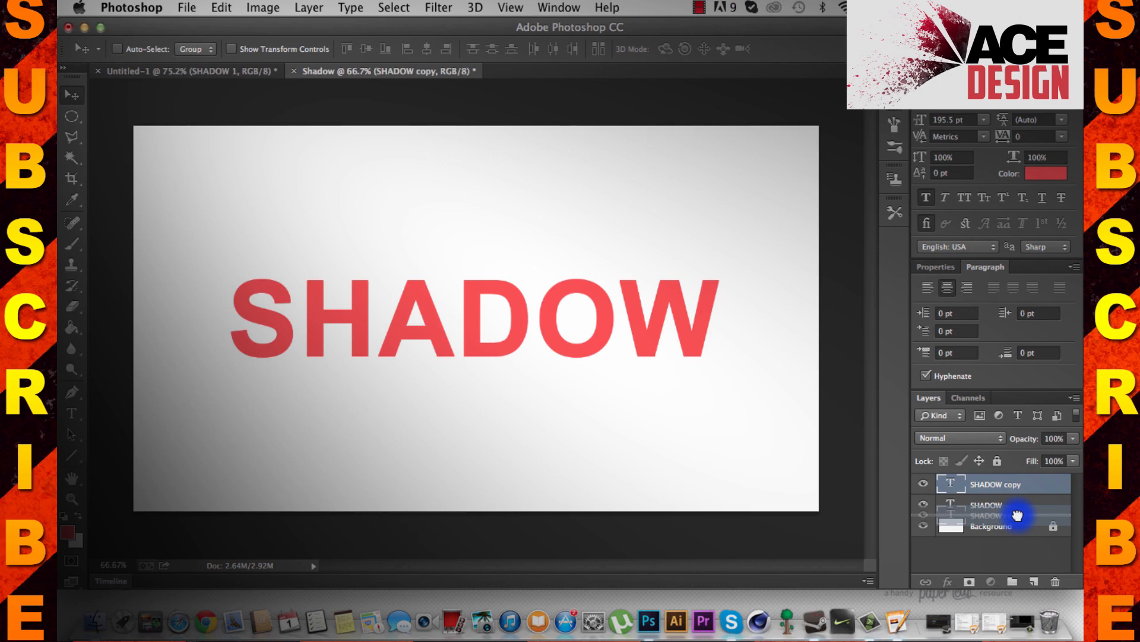
Move the original text up above its copy and recolour the copy #b32020.
click(991, 525)
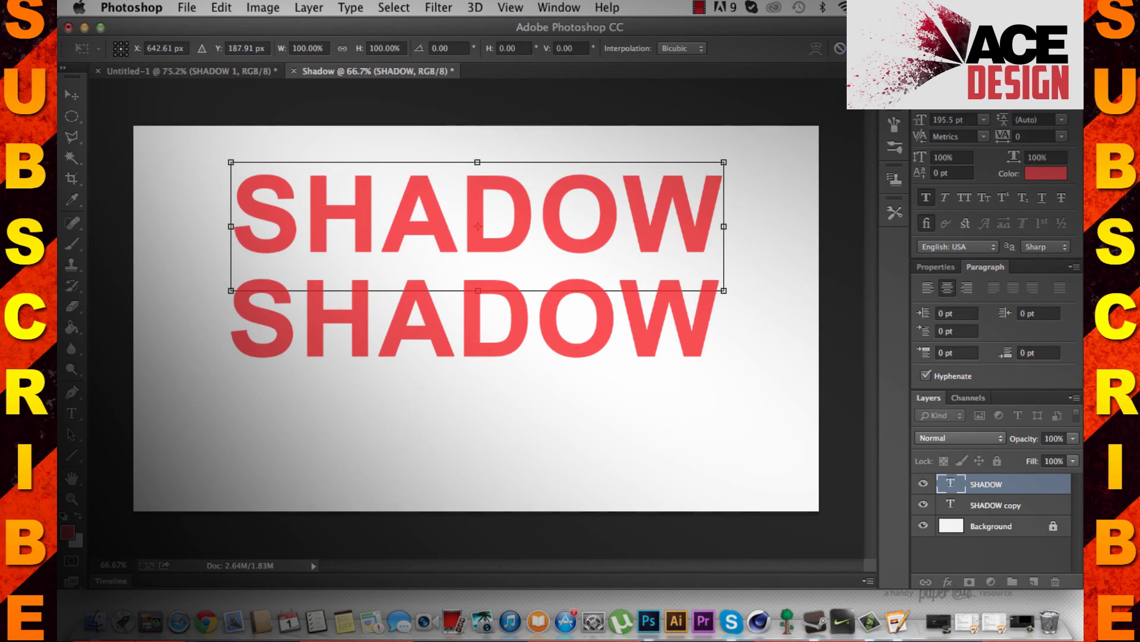
click(1017, 505)
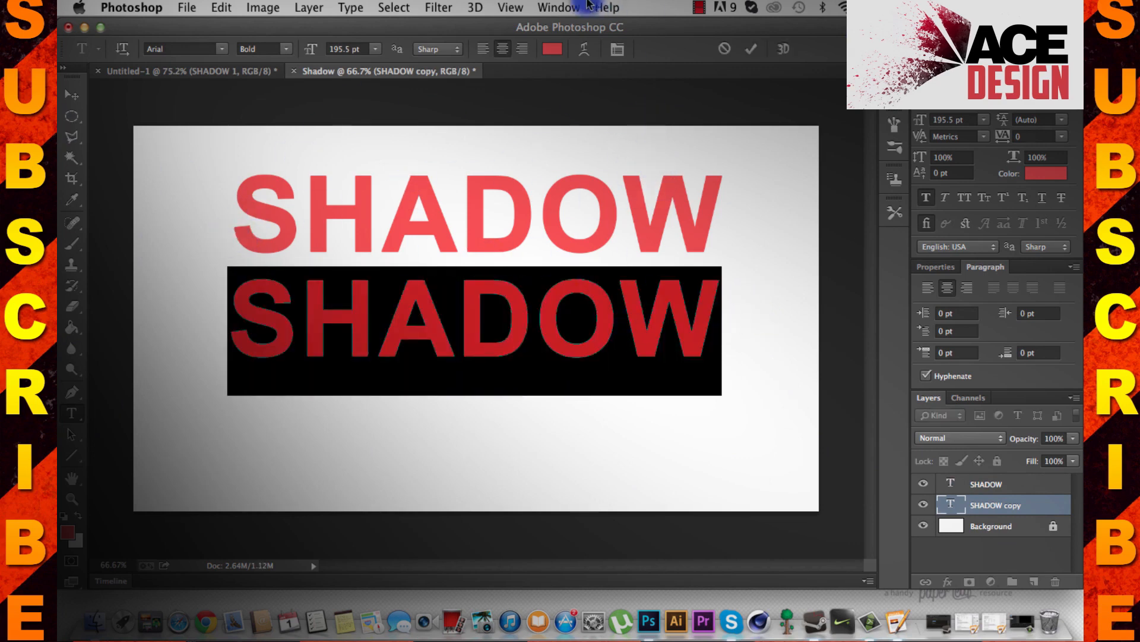
click(551, 49)
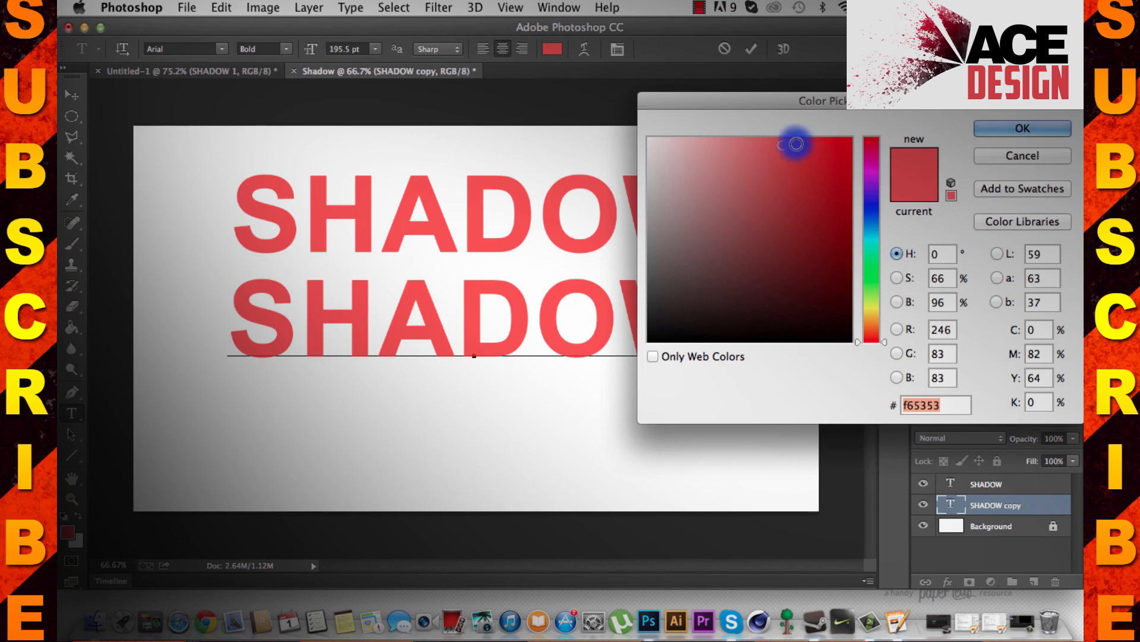
click(815, 198)
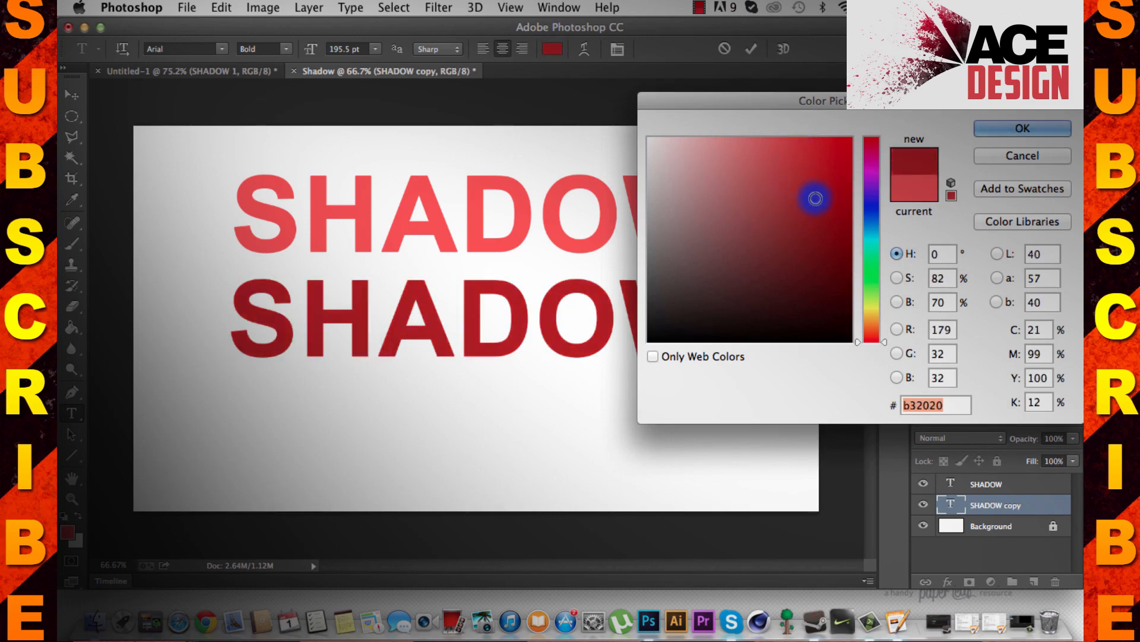
click(1021, 128)
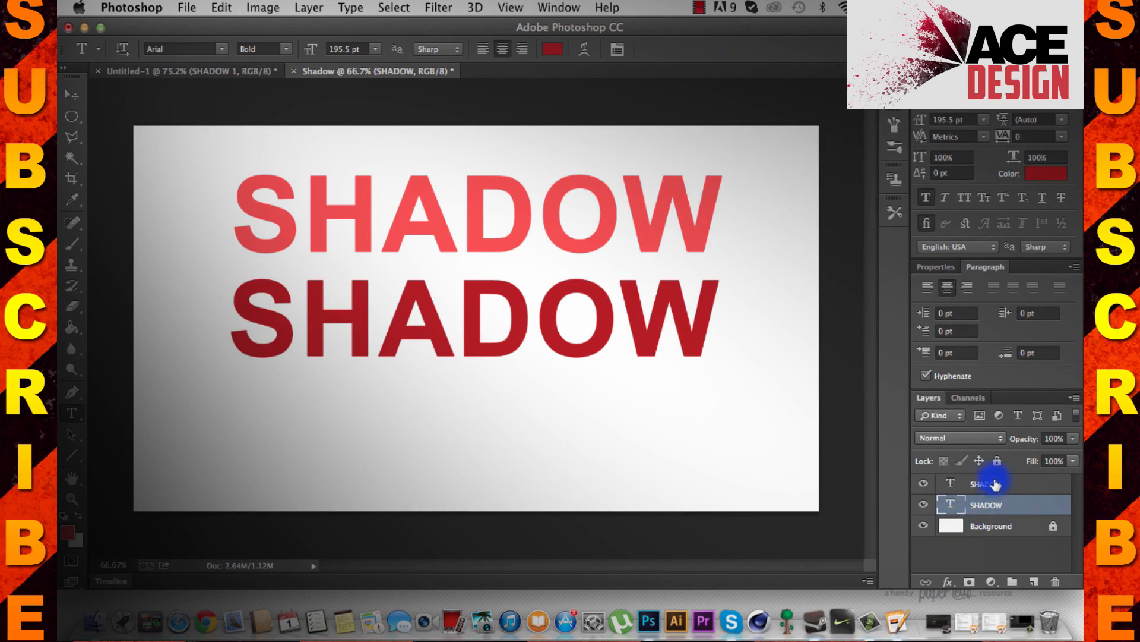
Free-transform the dark red copy, nudging it slightly down and right behind the text.
key(cmd+t)
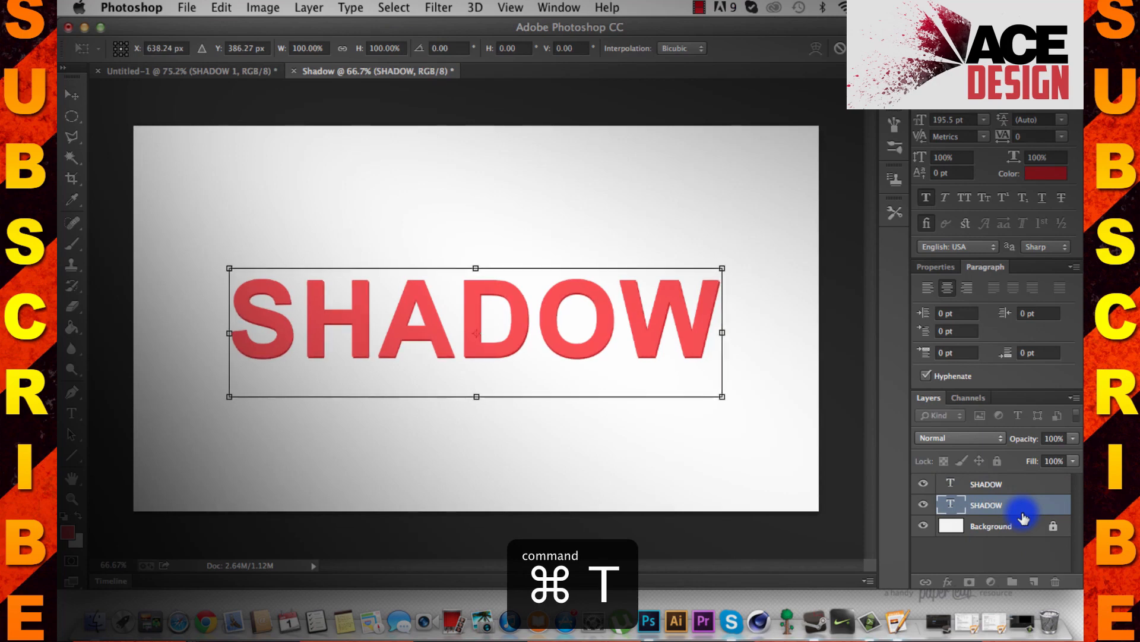
drag(473, 331, 476, 335)
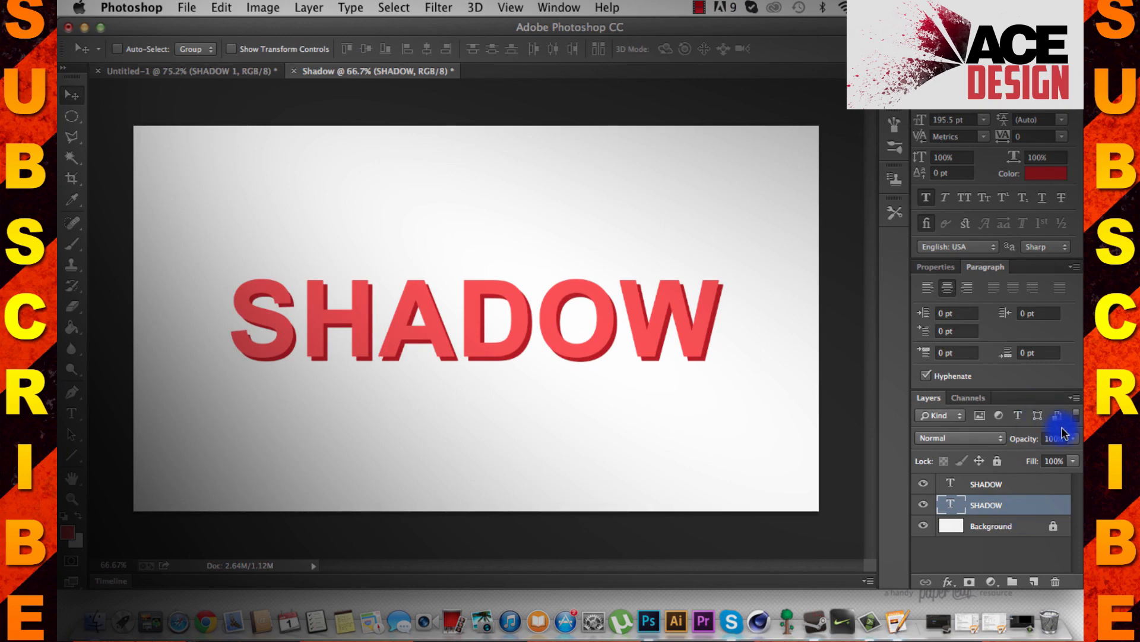
Duplicate the dark red layer, recolour it #670808, and offset it further down-right.
key(cmd+j)
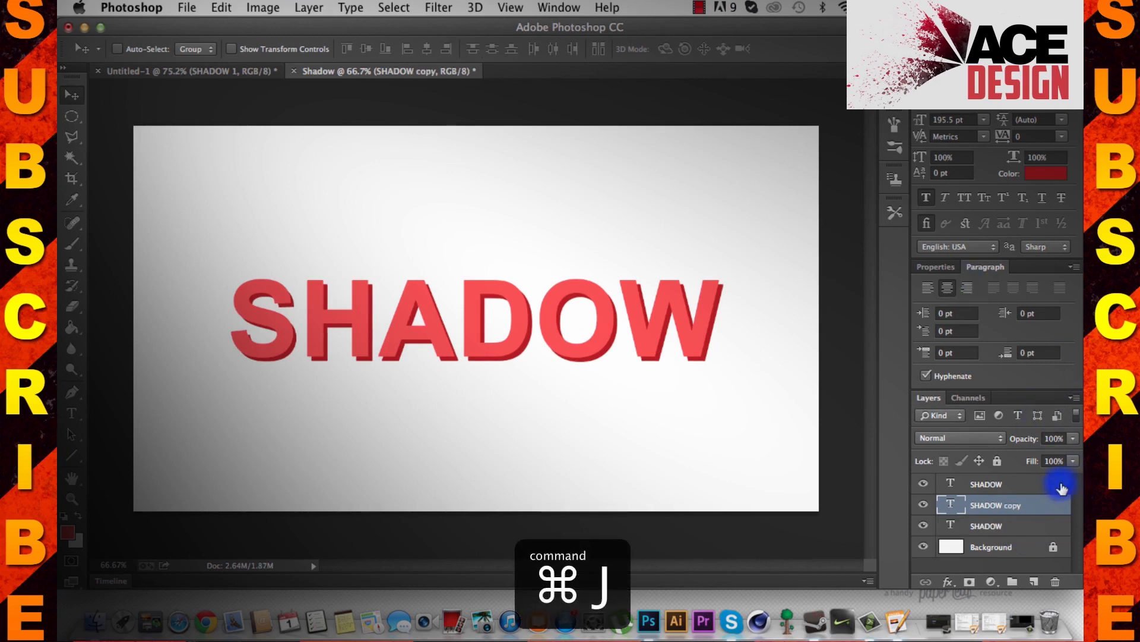
key(cmd+j)
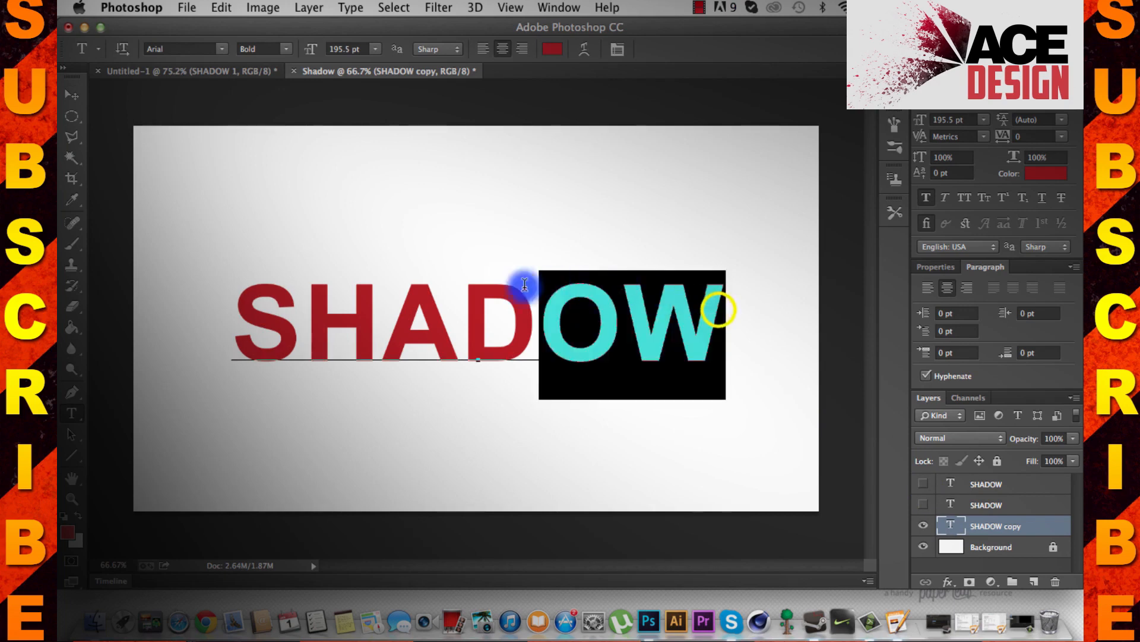
click(552, 49)
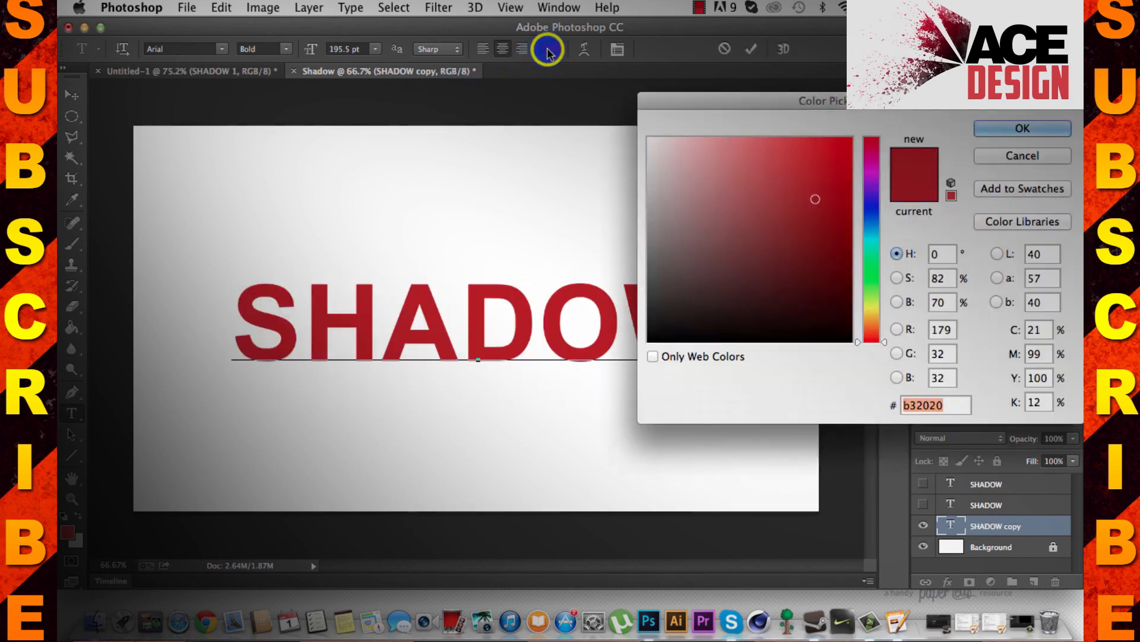
click(824, 222)
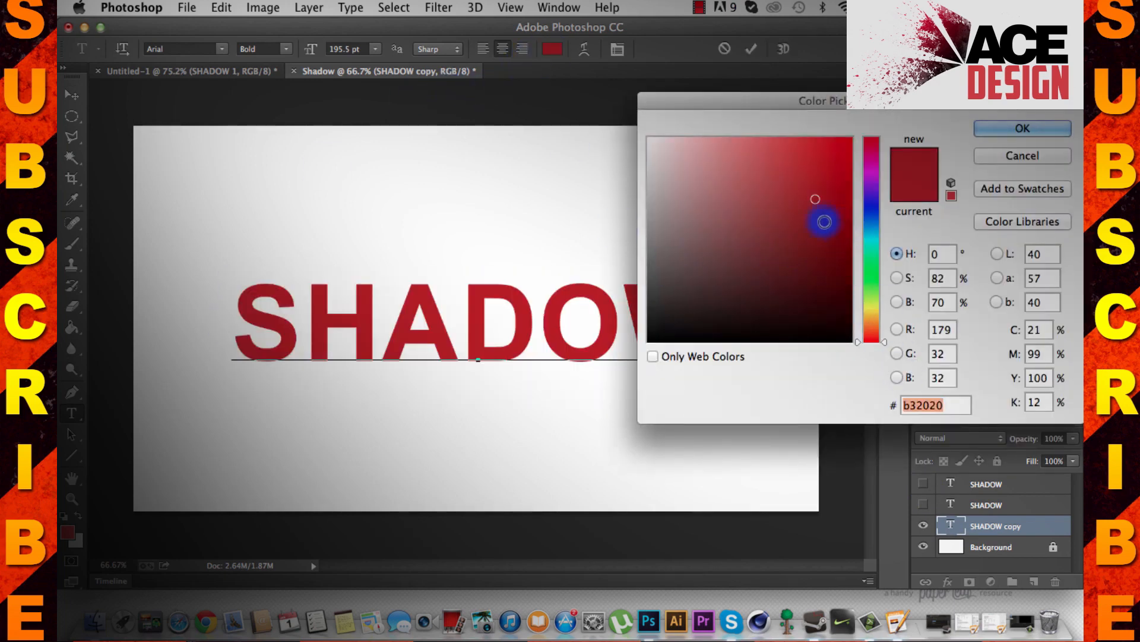
click(835, 260)
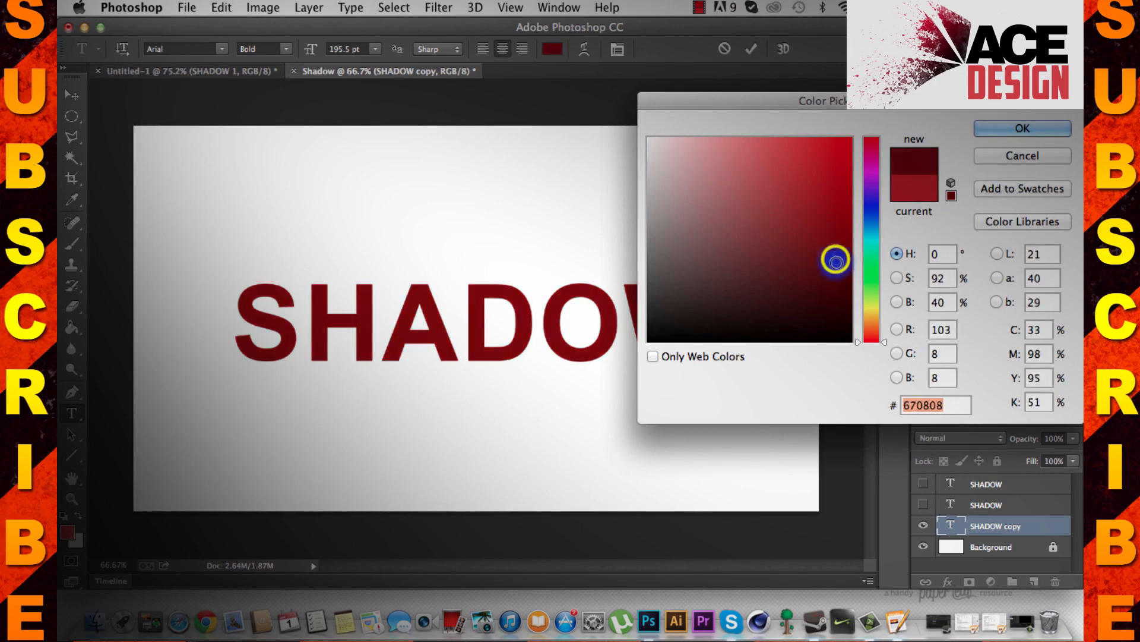
click(1021, 128)
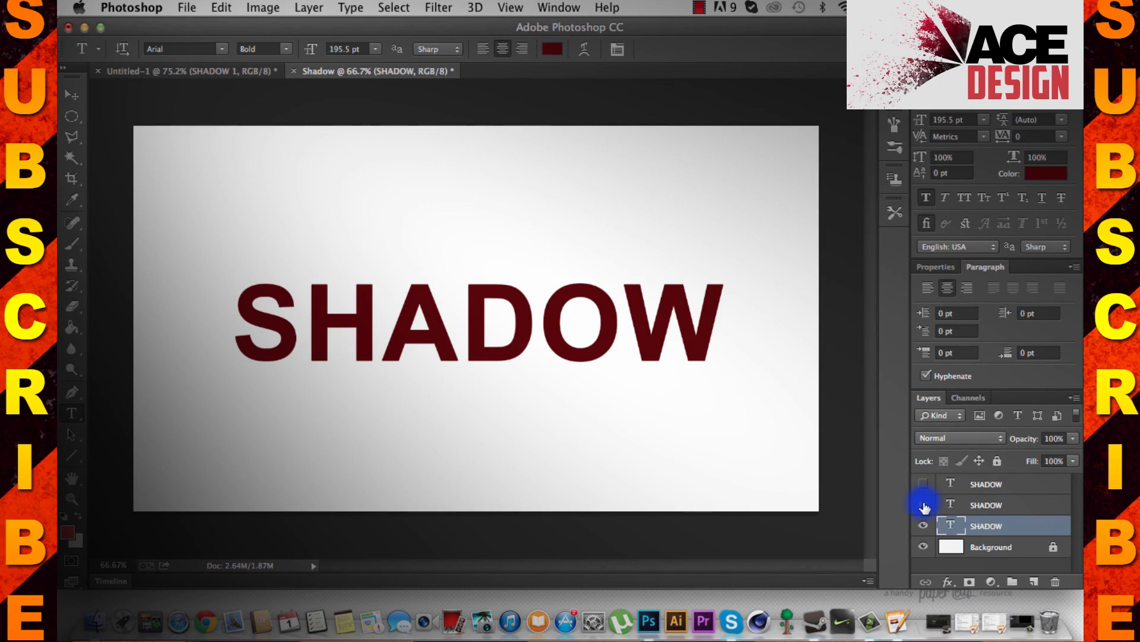
key(cmd+t)
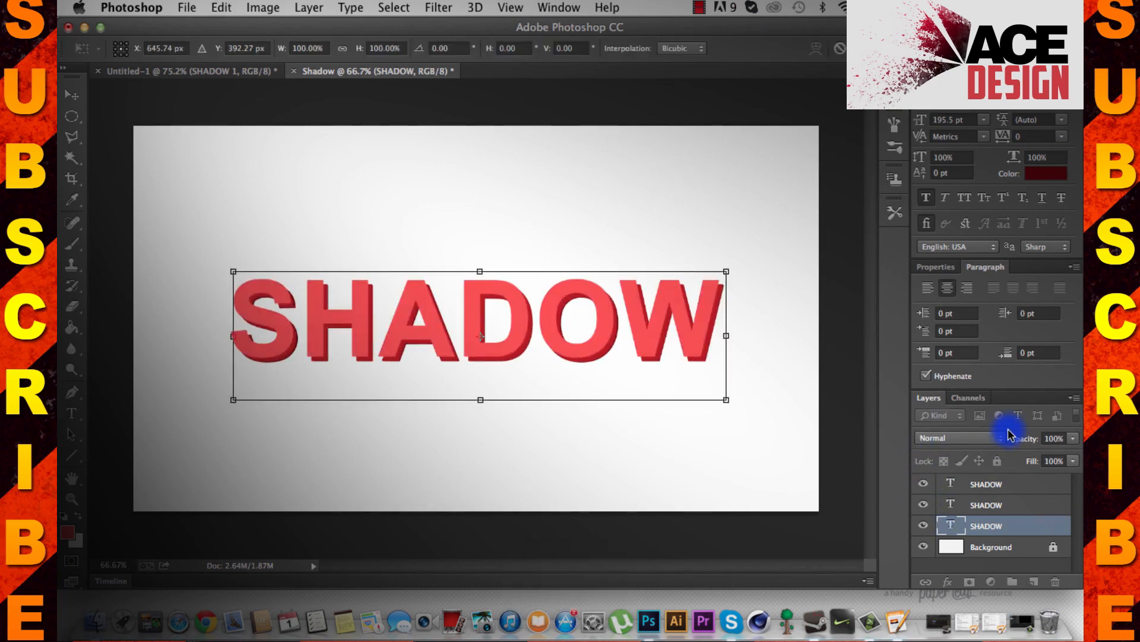
drag(477, 334, 481, 338)
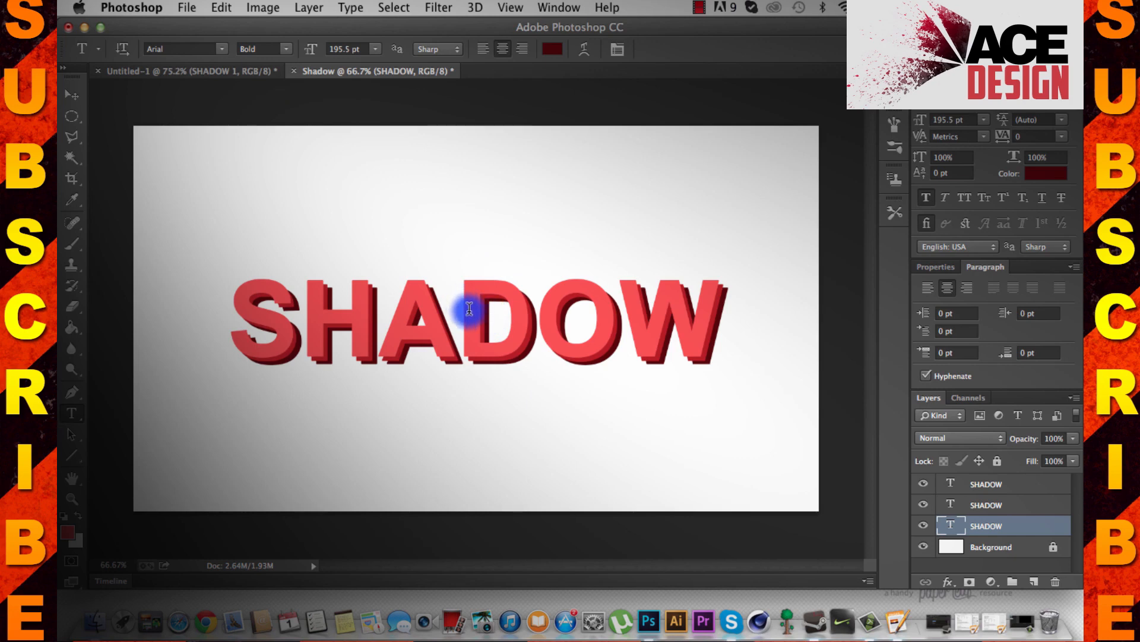
mouse_move(513, 270)
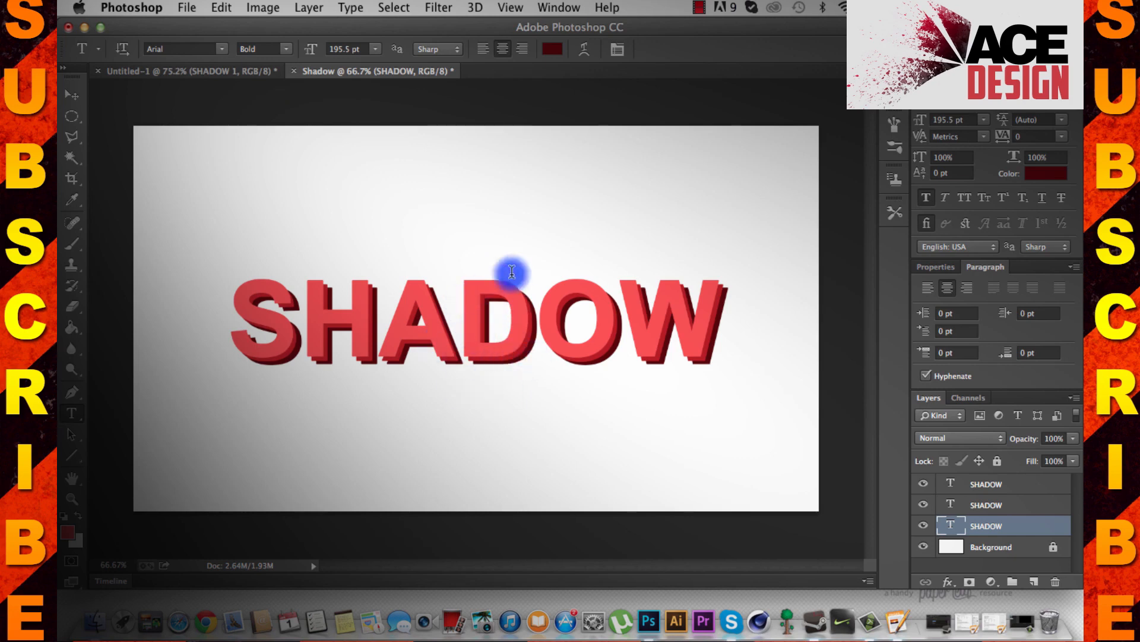
mouse_move(482, 326)
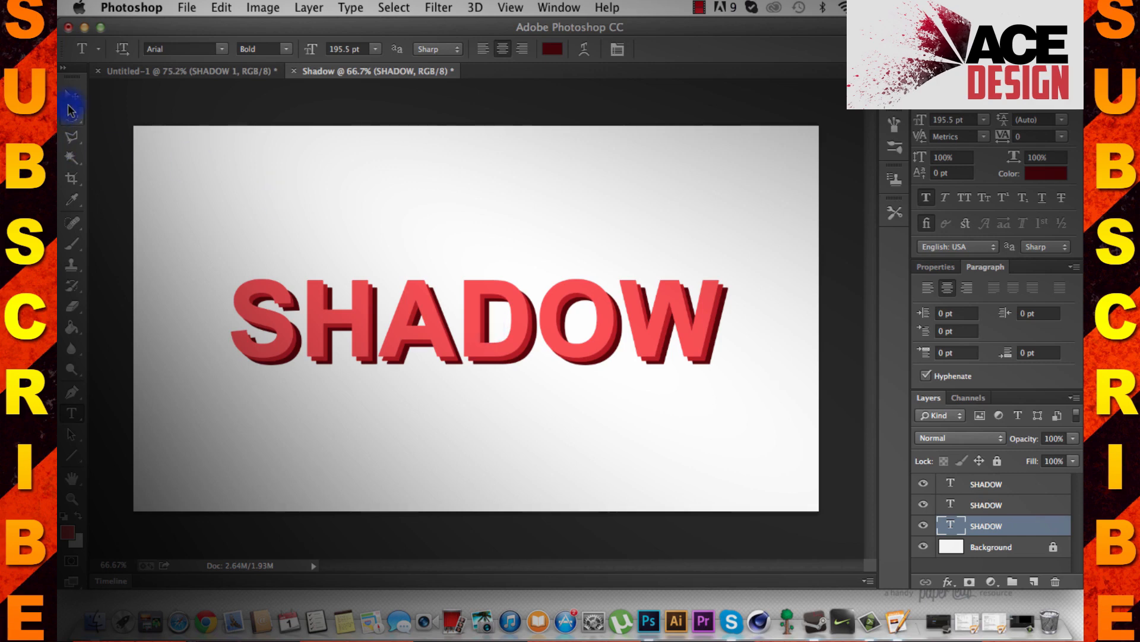
click(701, 7)
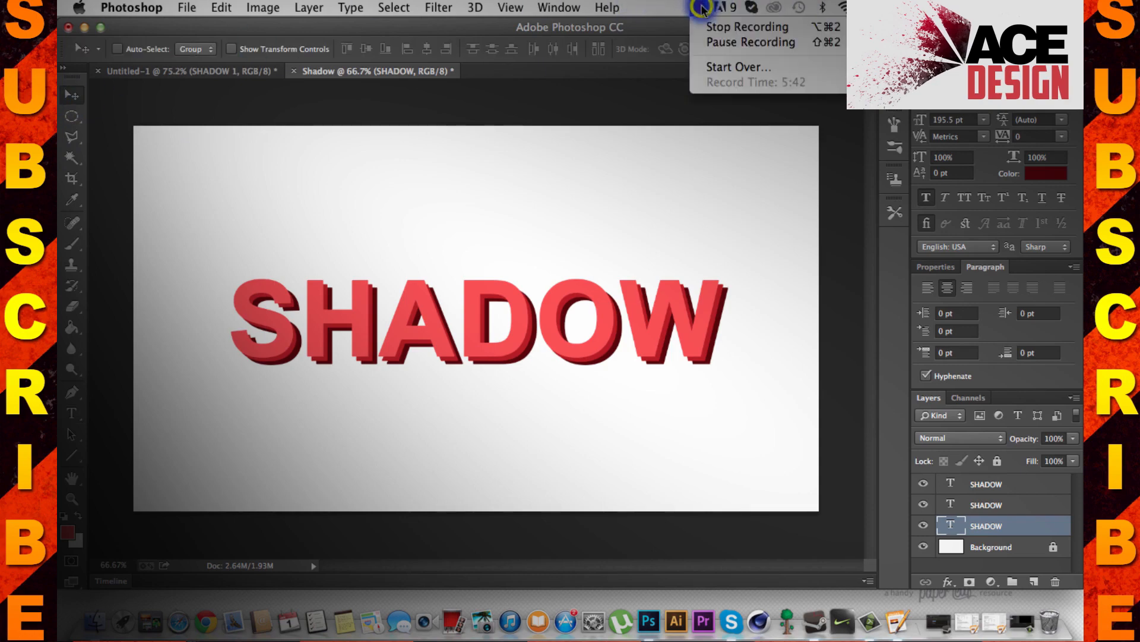